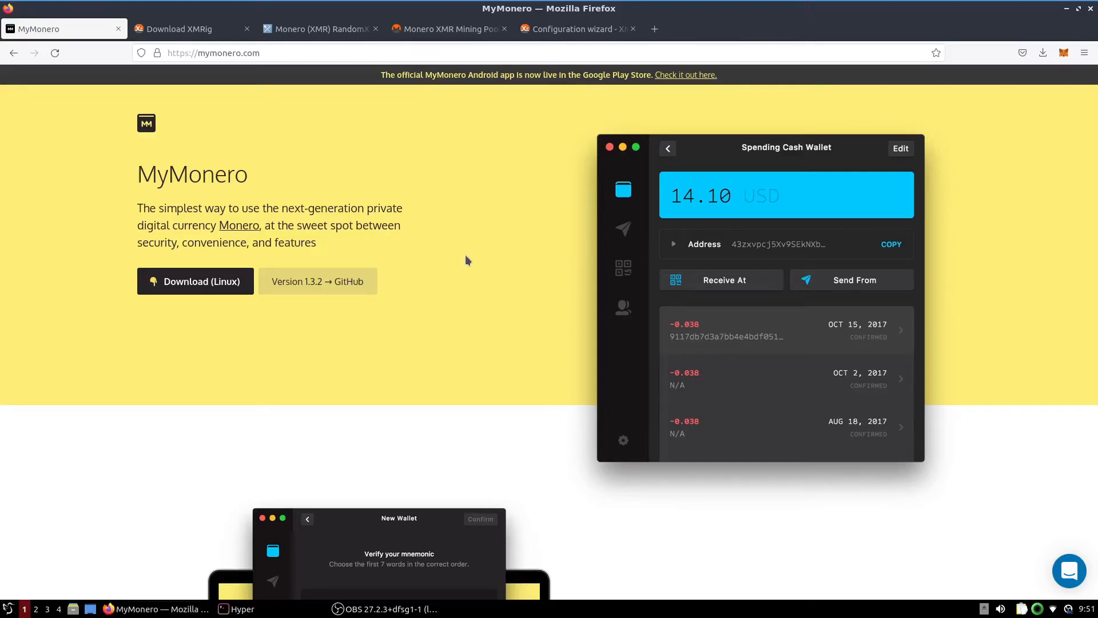
mouse_move(365, 220)
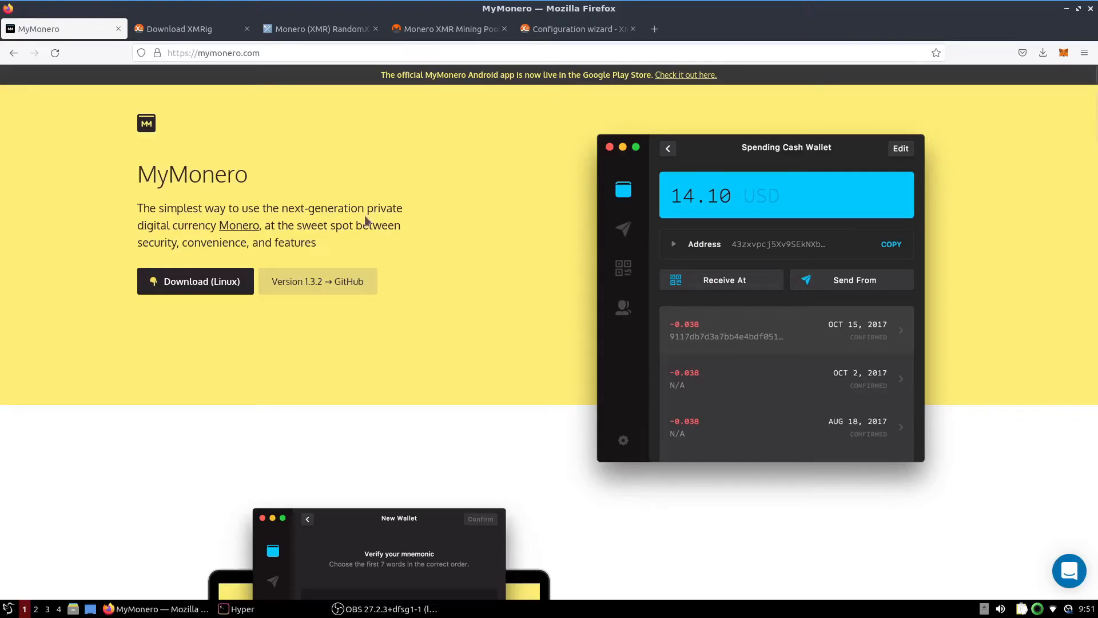
mouse_move(479, 166)
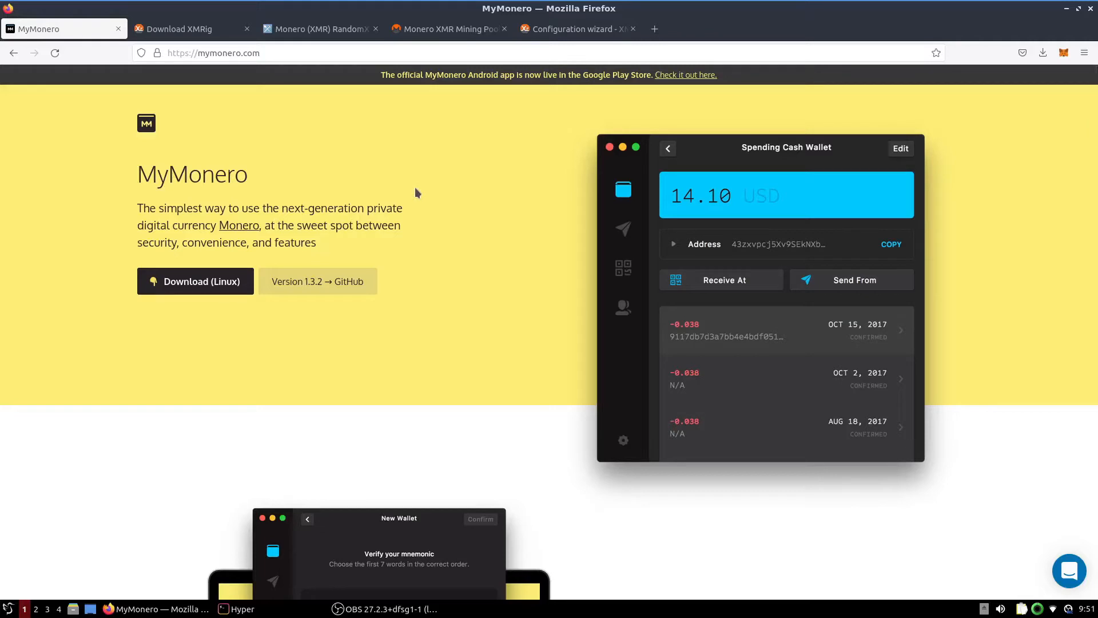
mouse_move(222, 163)
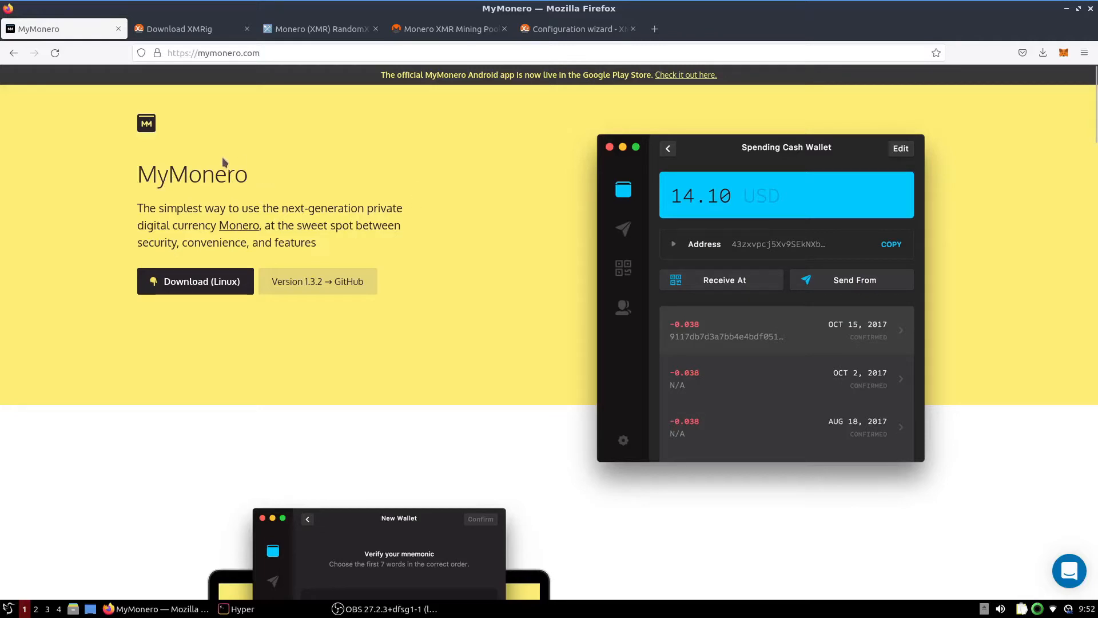
mouse_move(318, 250)
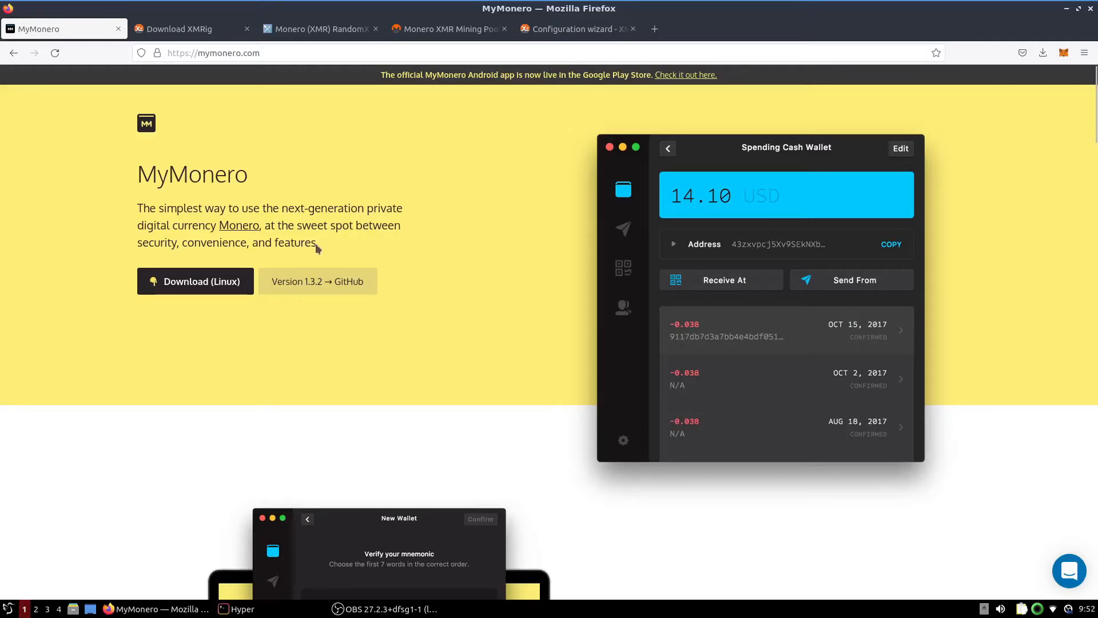
Switch from the MyMonero homepage to the XMRig download page with Ubuntu builds.
left_click_drag(140, 174, 316, 242)
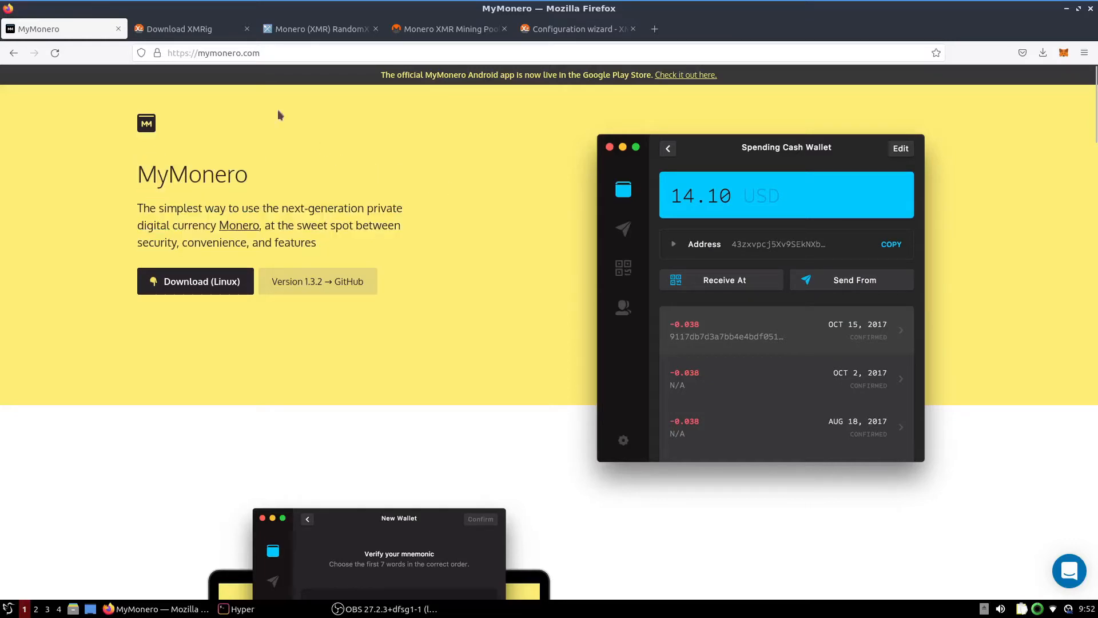
left_click(185, 29)
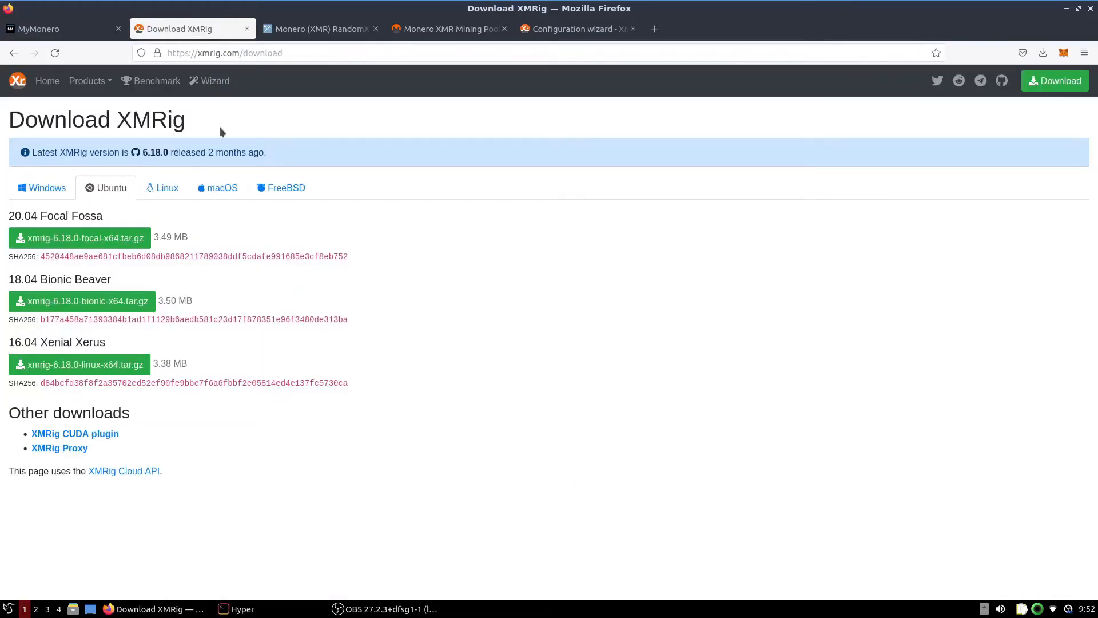
mouse_move(265, 222)
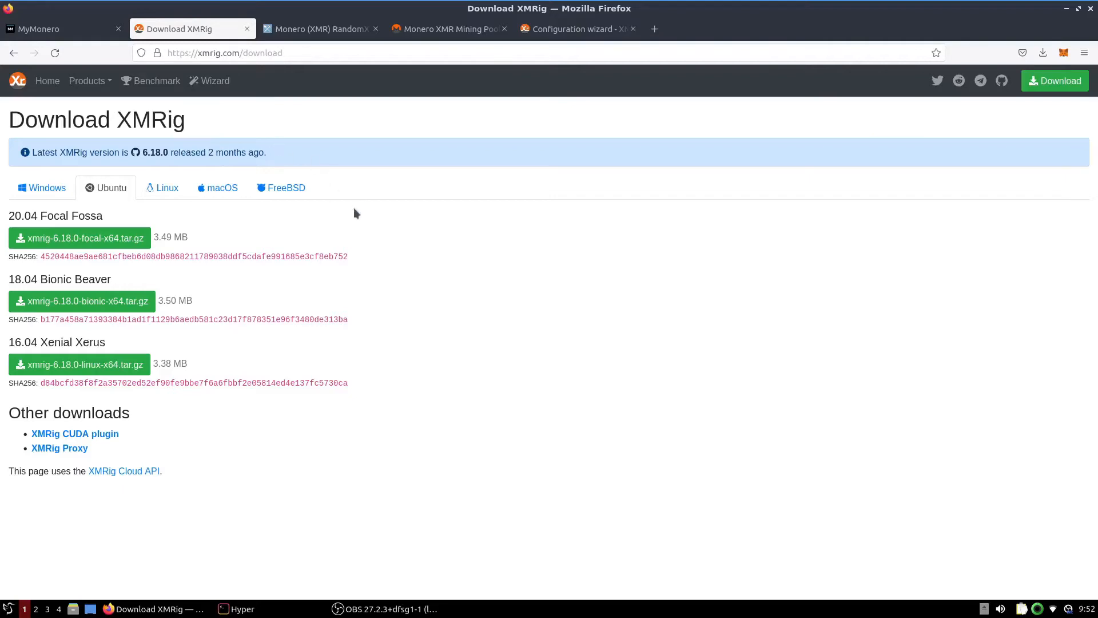
mouse_move(197, 239)
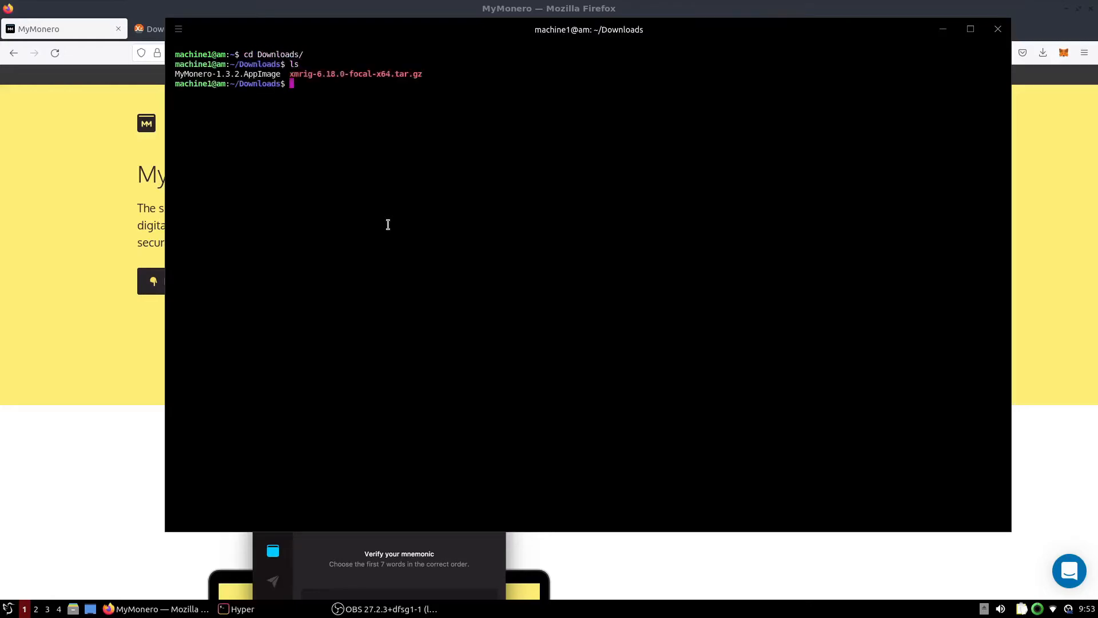
Make MyMonero-1.3.2.AppImage executable with chmod +x and launch it from Downloads.
type("chm")
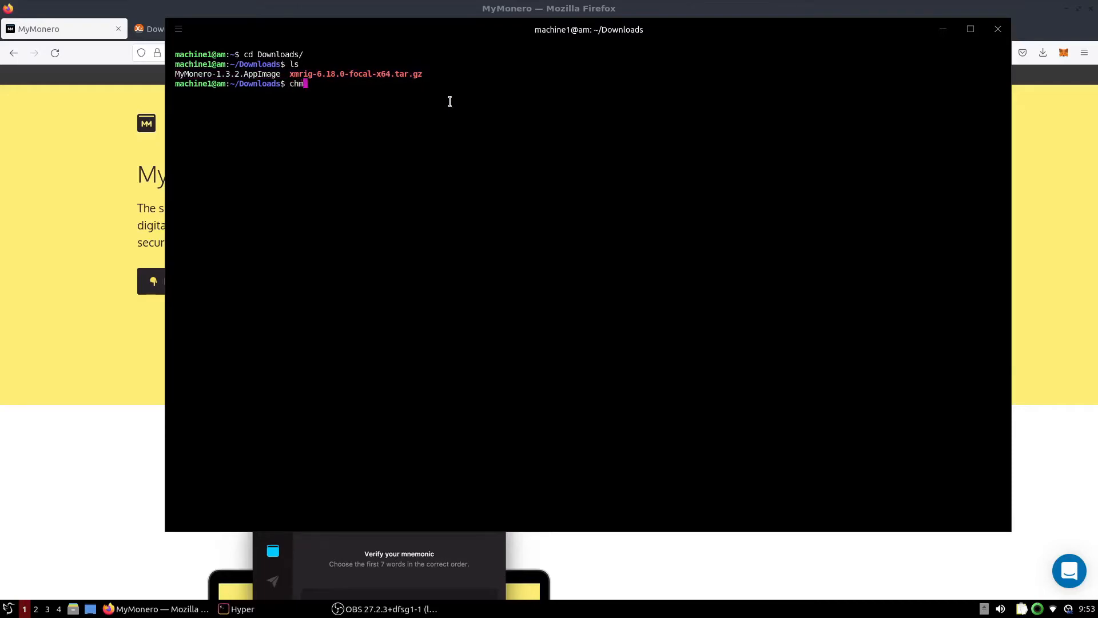
type("od +x")
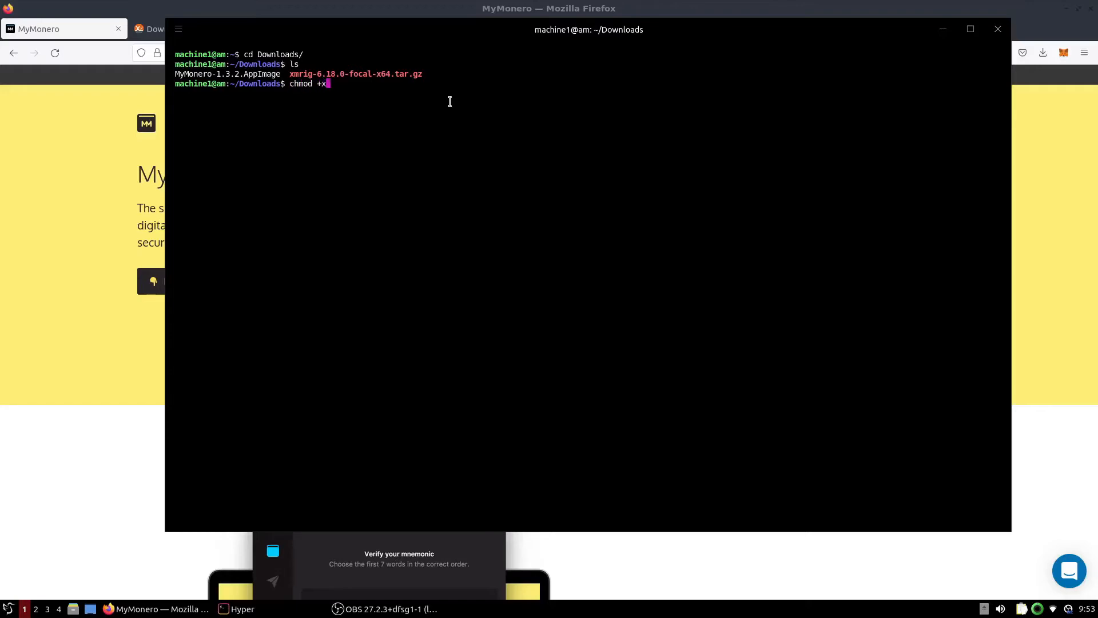
type("mage")
type("ls")
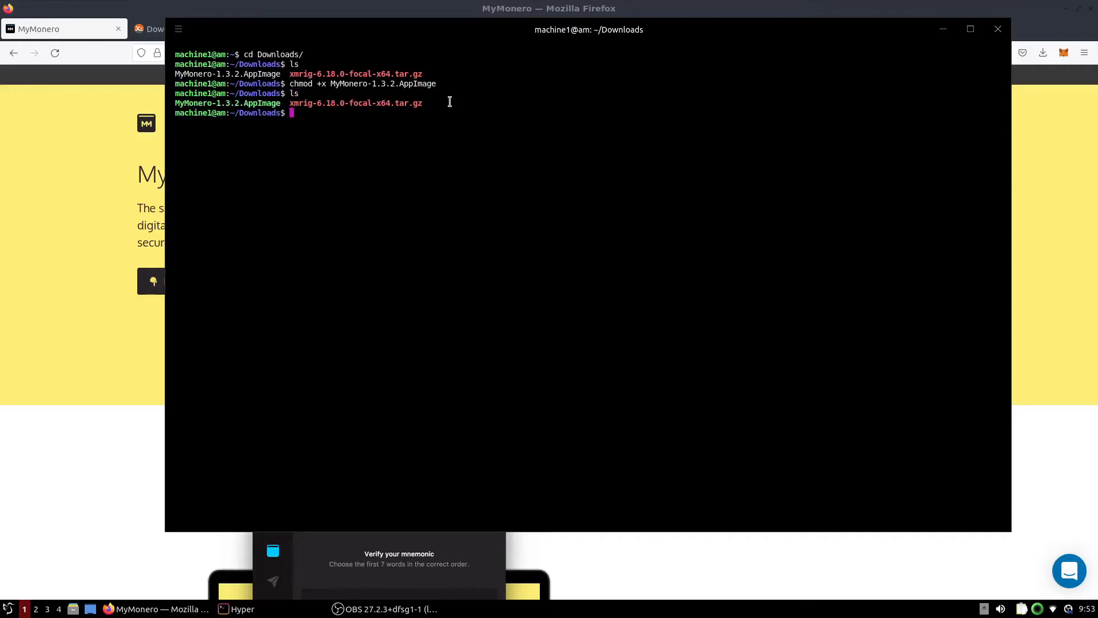
type("./MyMonero-1.3.2.AppImage")
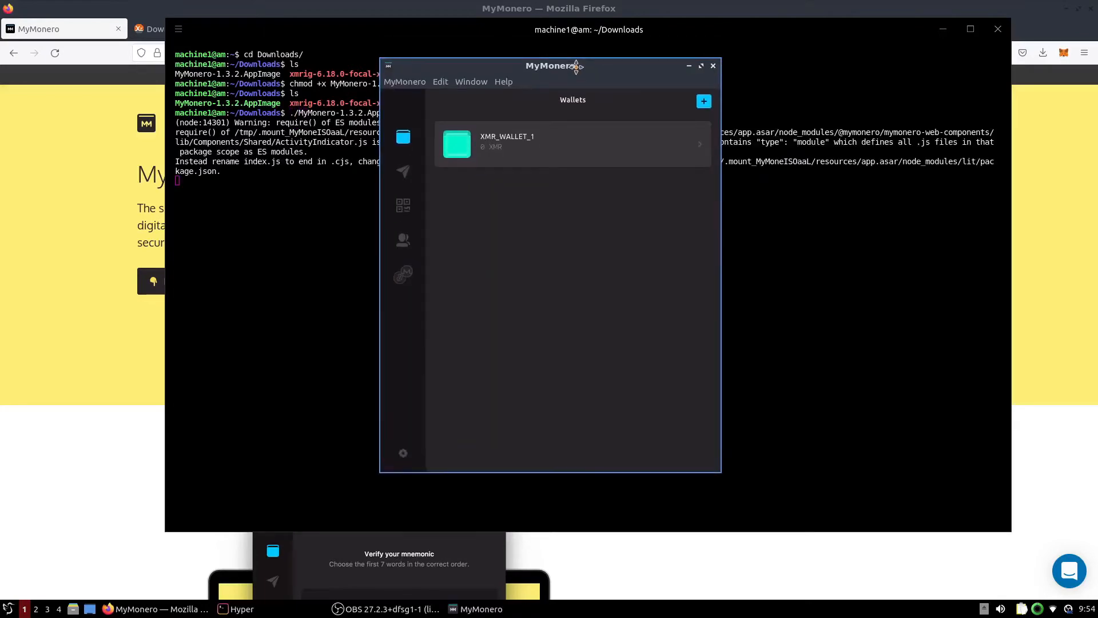
mouse_move(590, 103)
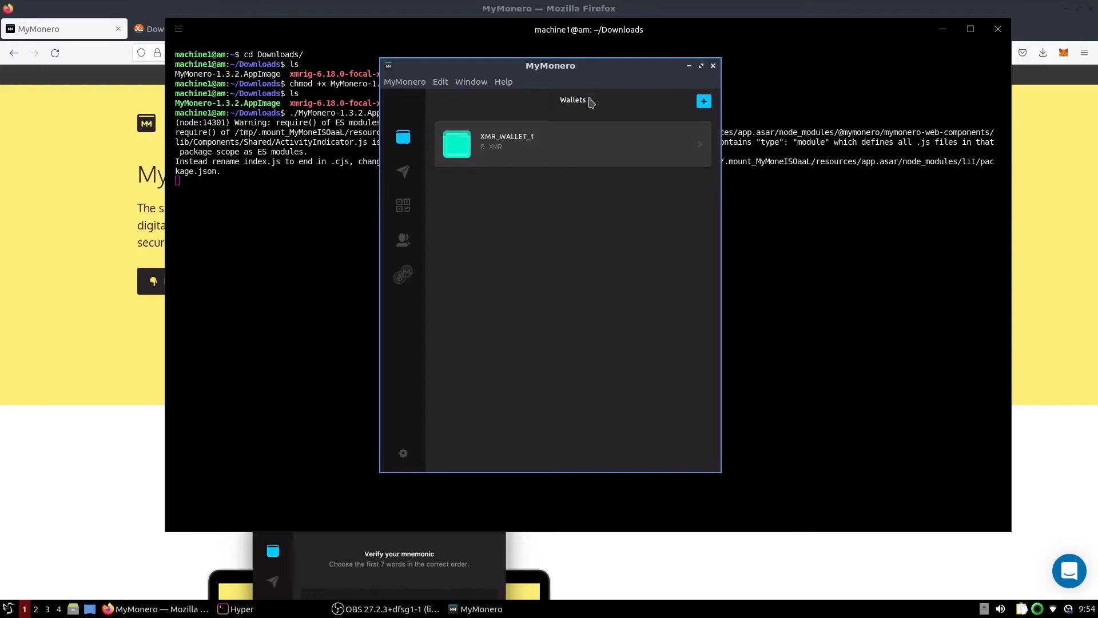
mouse_move(603, 113)
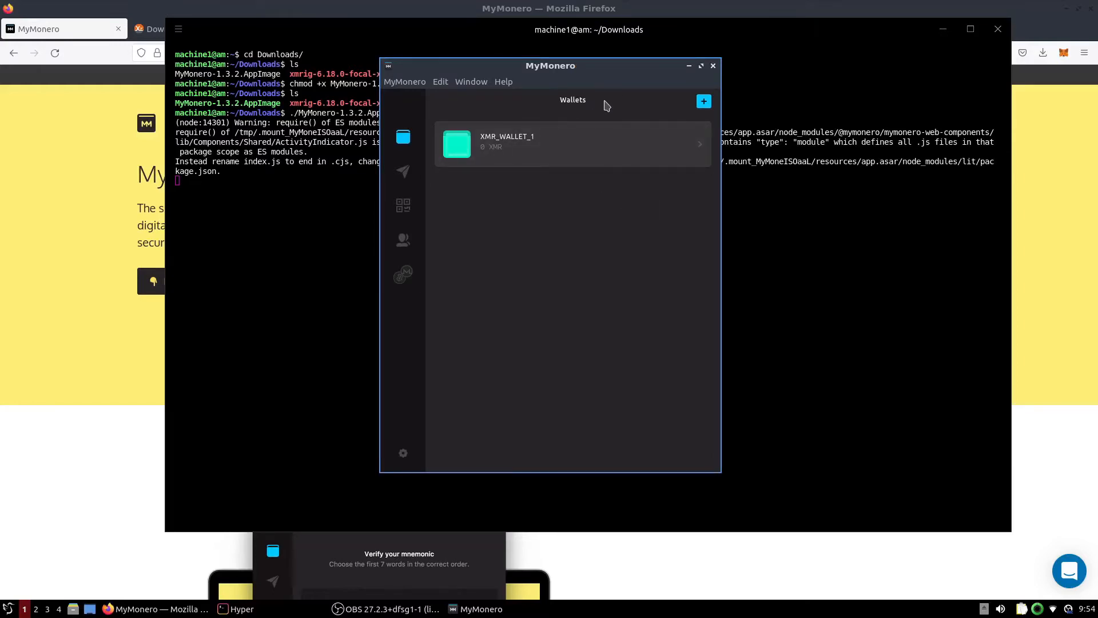
mouse_move(637, 244)
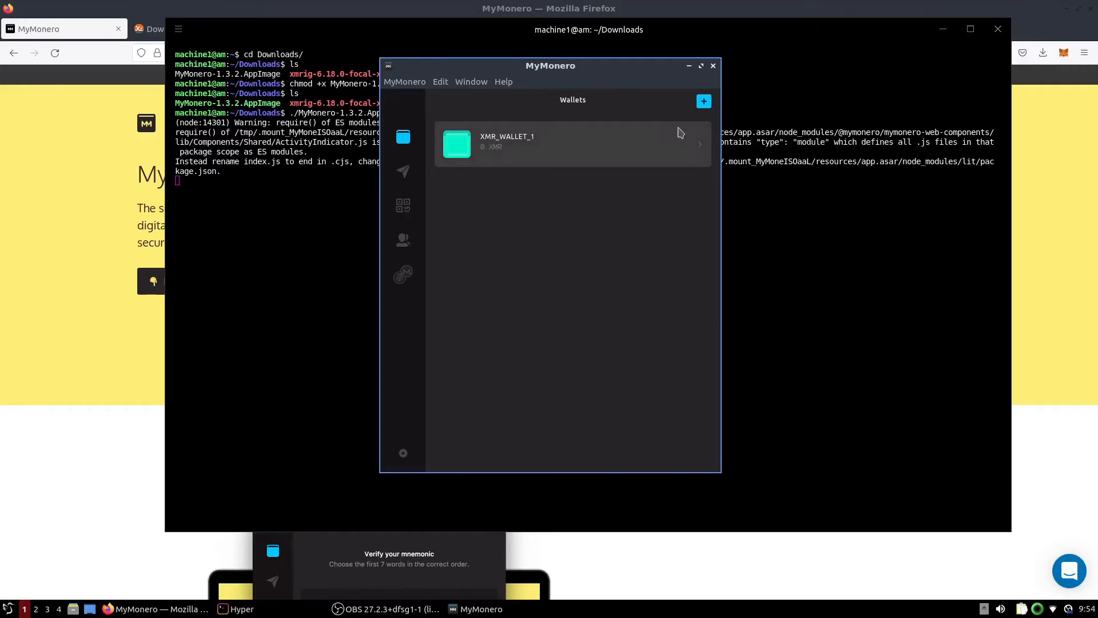
Open the Tutorial wallet showing its zero balance and receiving address.
left_click(705, 101)
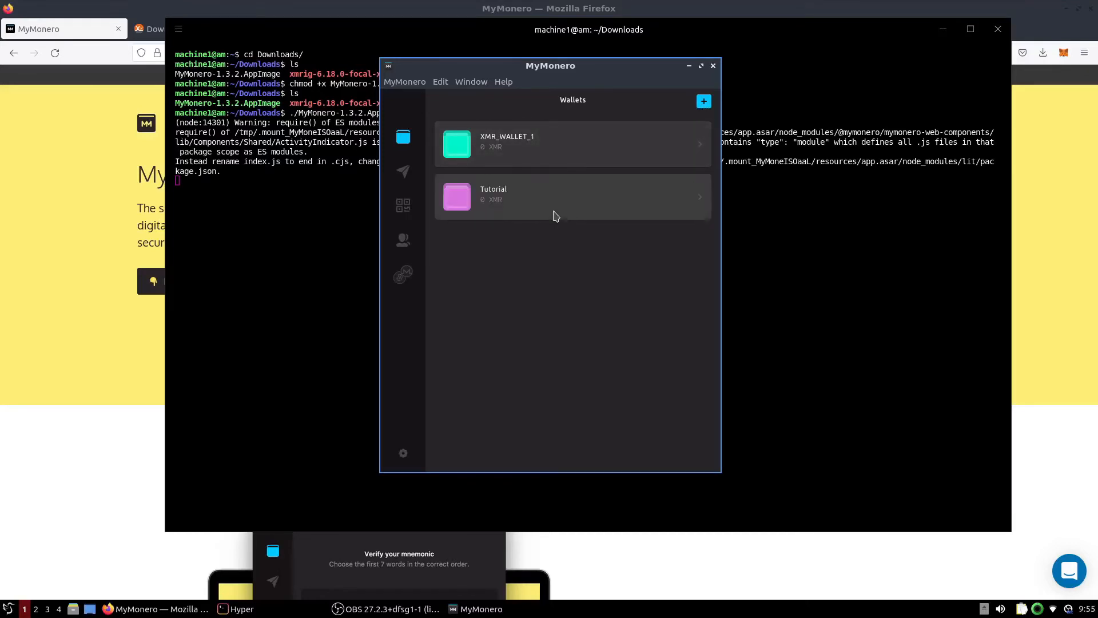
mouse_move(607, 286)
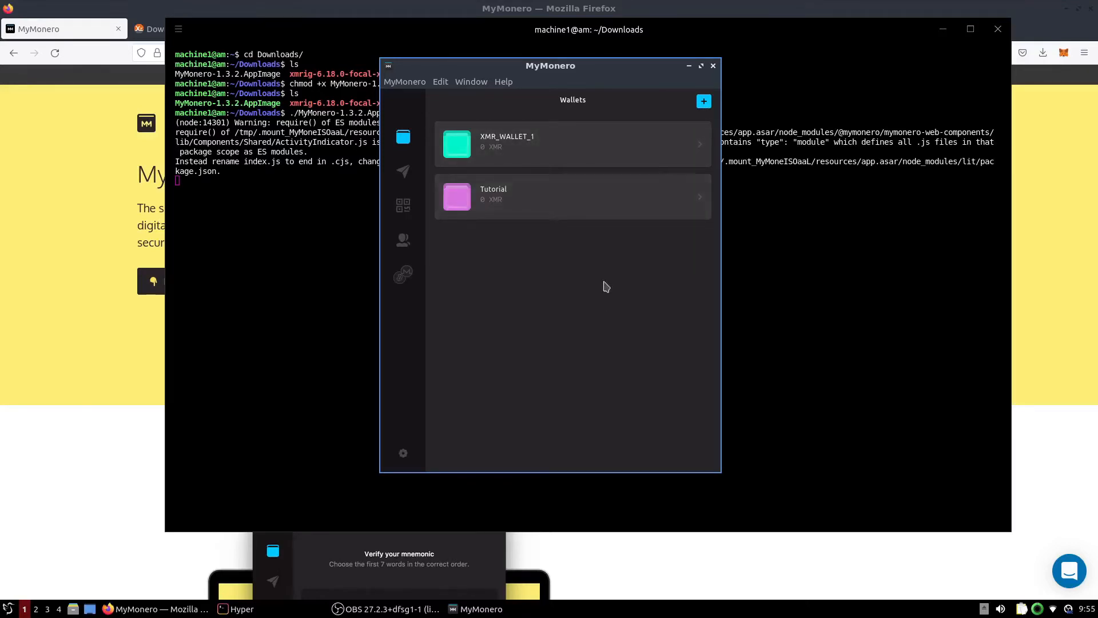
mouse_move(610, 200)
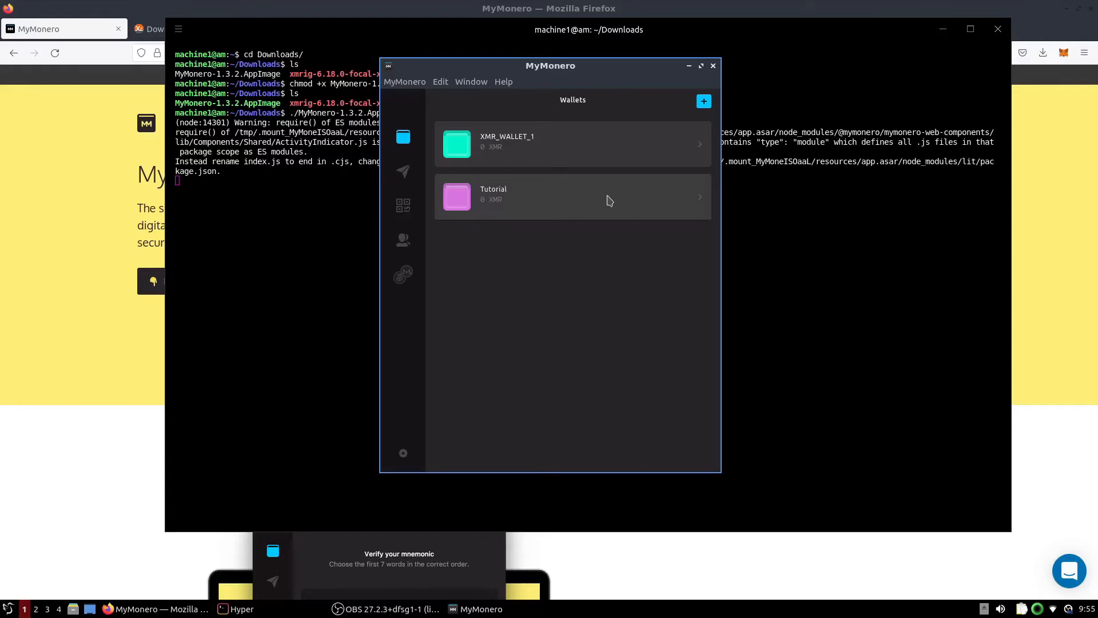
left_click(572, 196)
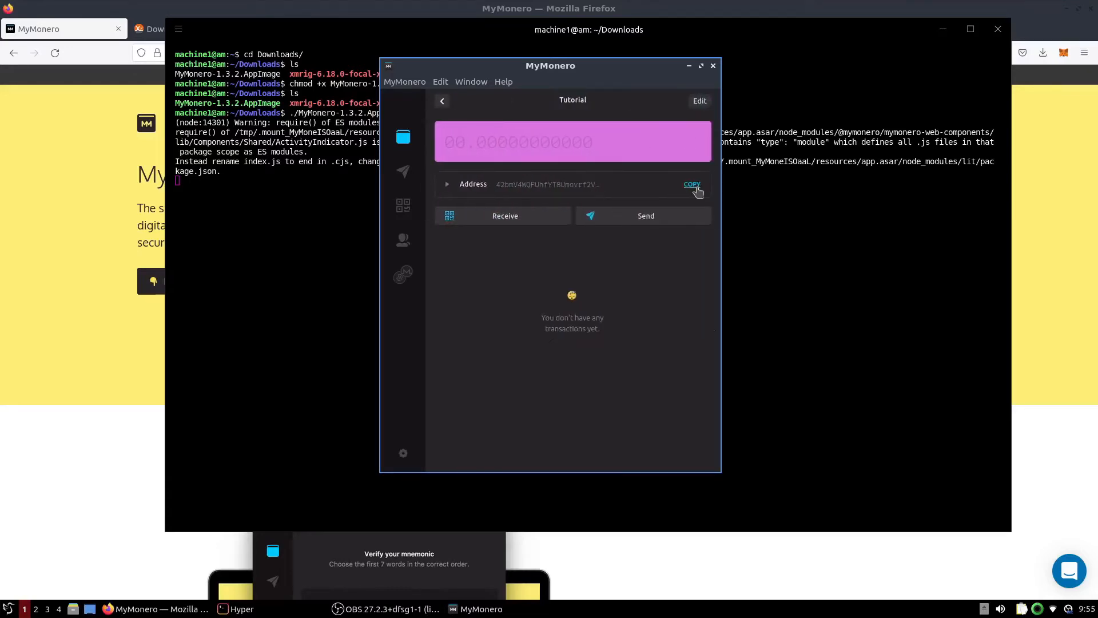
mouse_move(637, 168)
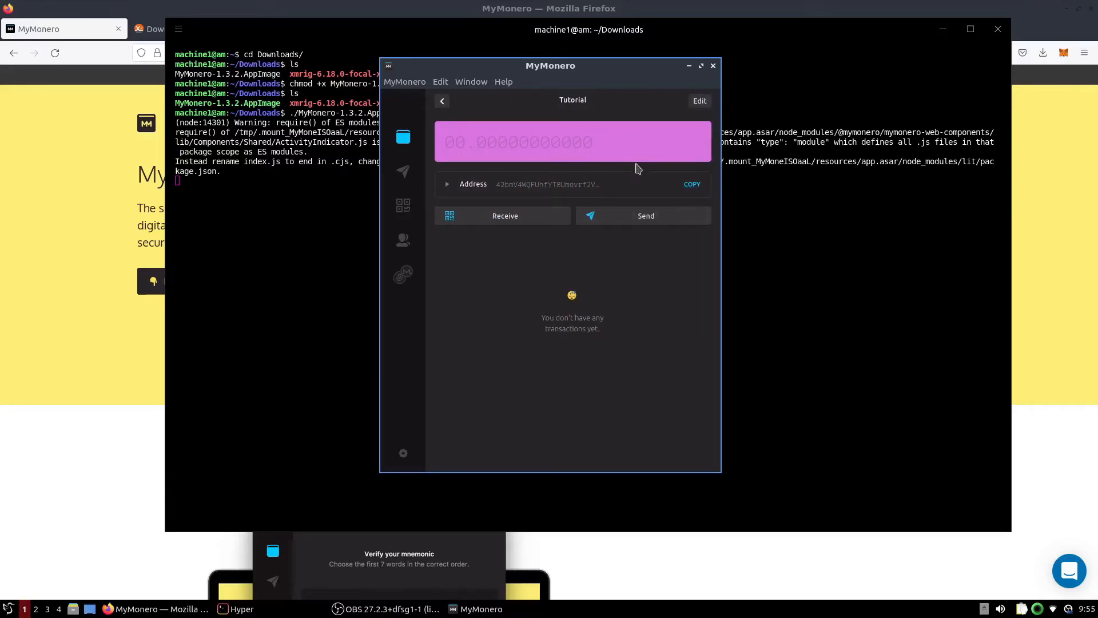
mouse_move(195, 555)
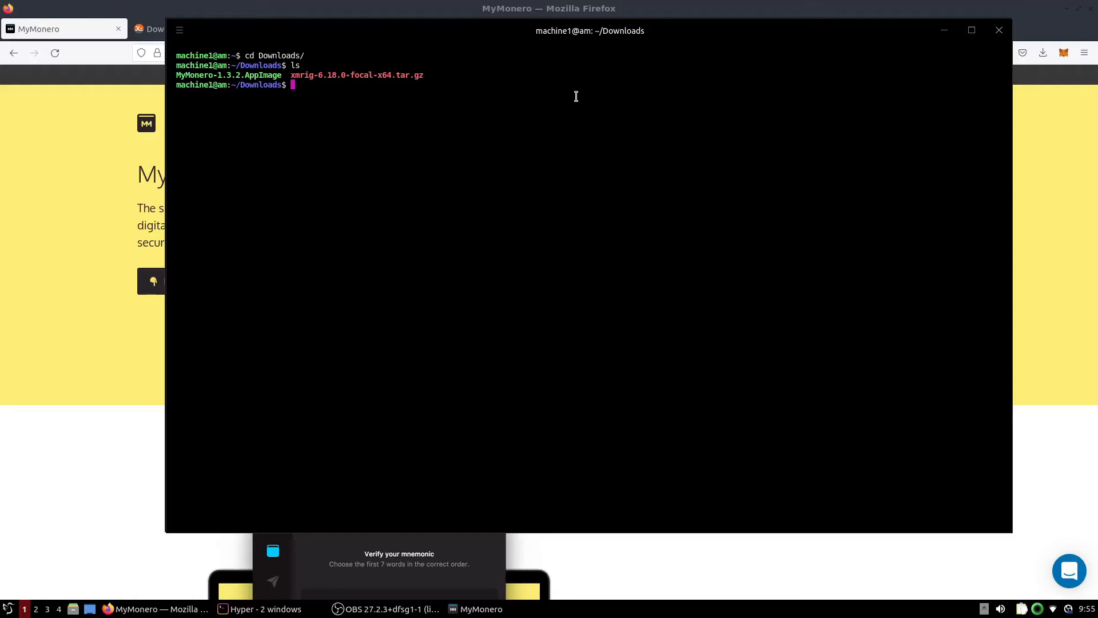
Extract xmrig-6.18.0-focal-x64.tar.gz with tar xvzf and enter the xmrig-6.18.0 folder.
type("tar")
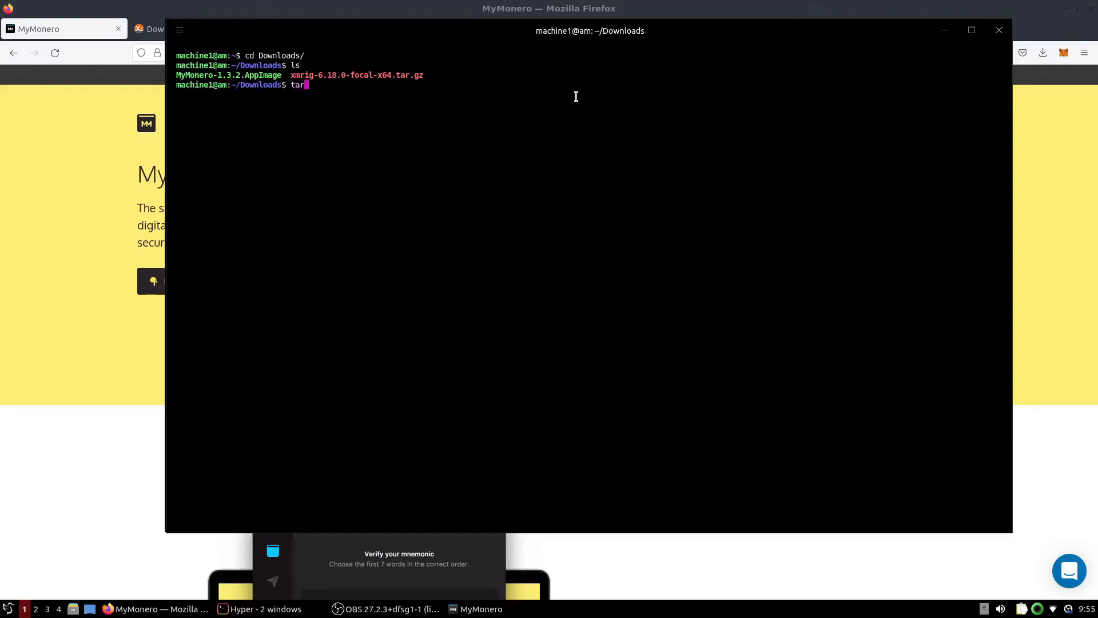
type("x")
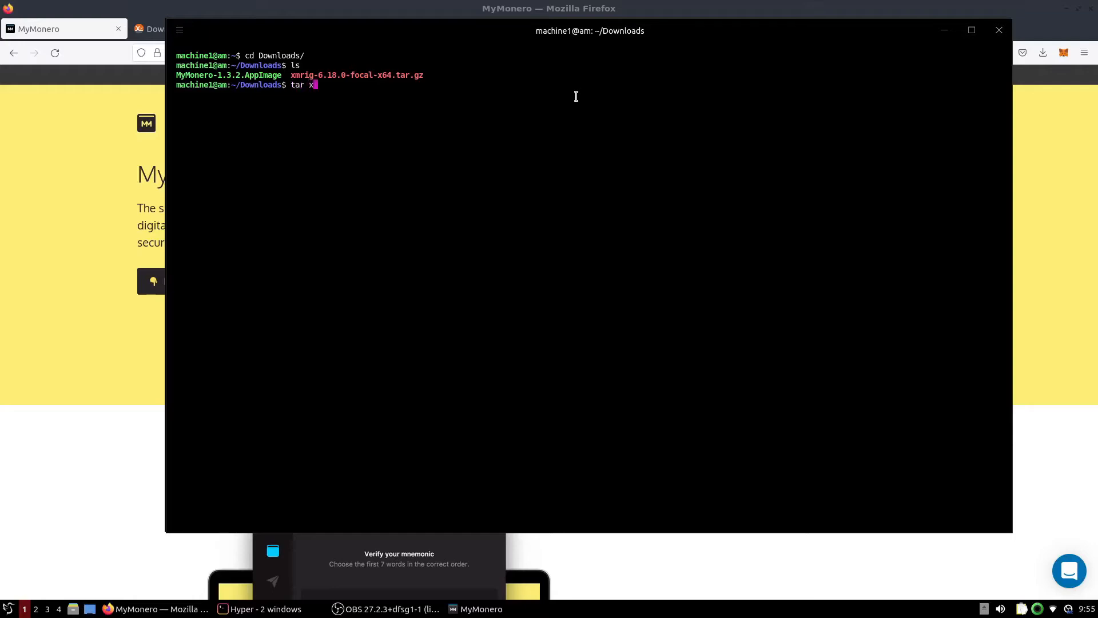
type("vzf xmrig-6.18.0-focal-x64.tar.gz")
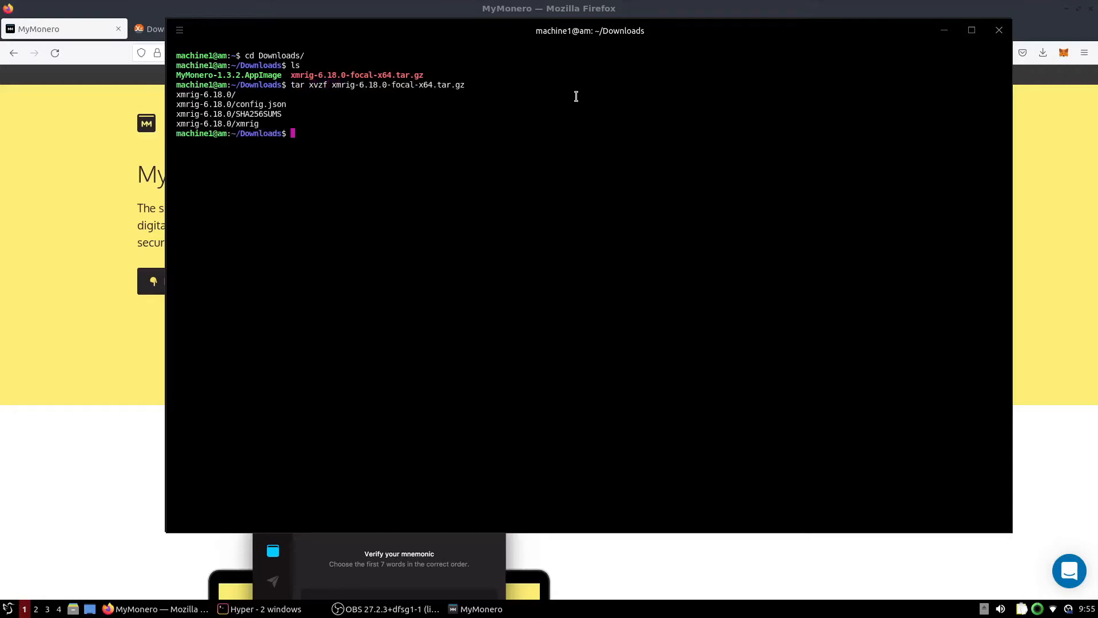
type("cd xmrig-6.18.0/")
type("ls")
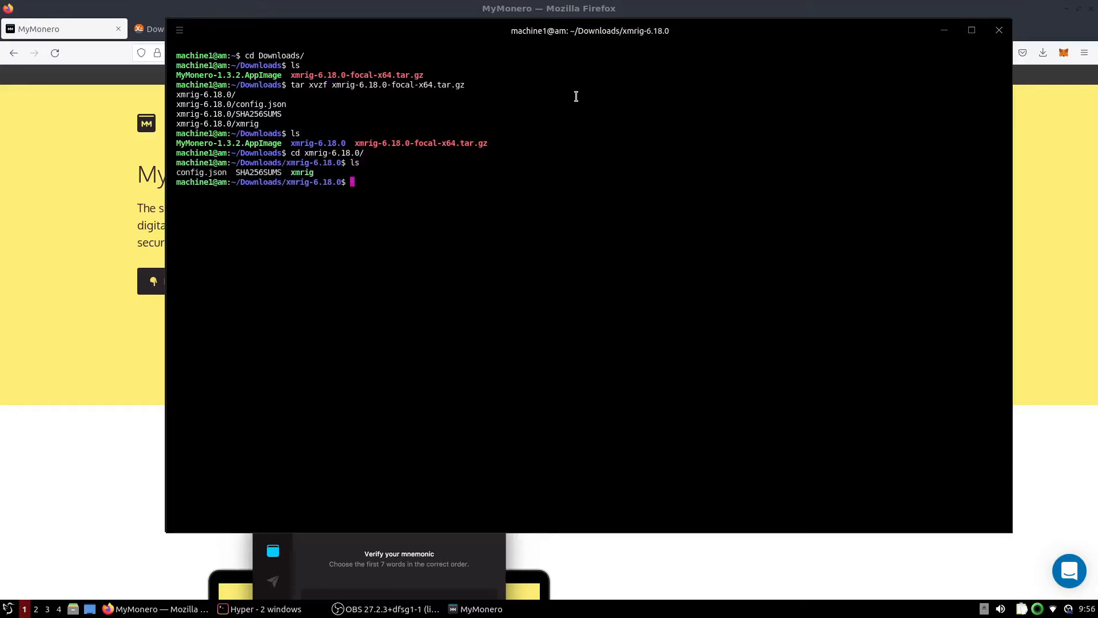
mouse_move(175, 175)
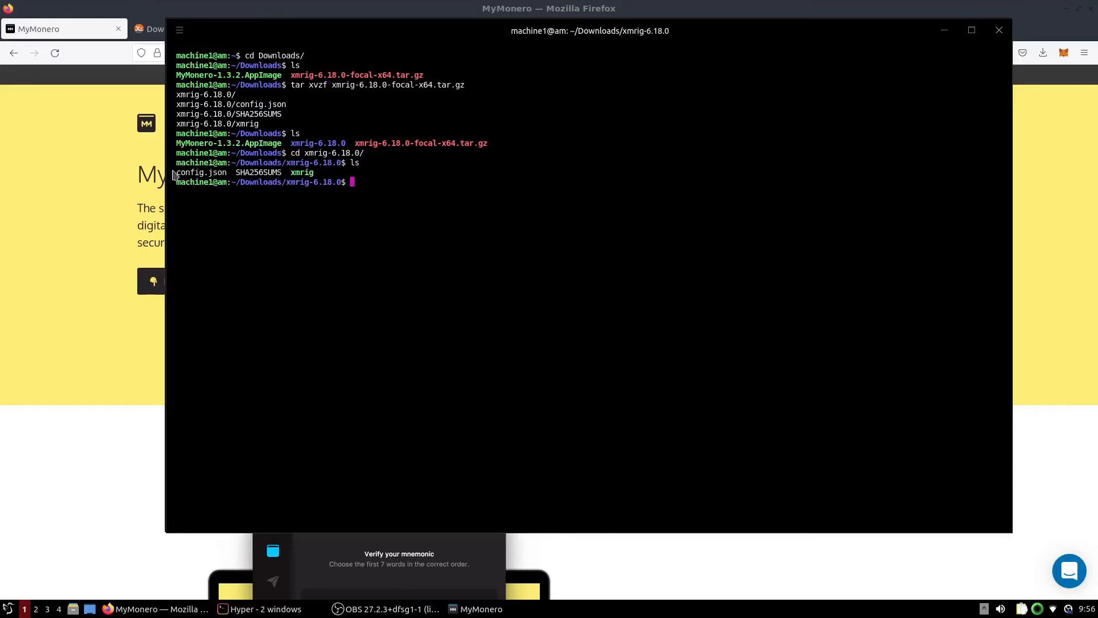
mouse_move(527, 252)
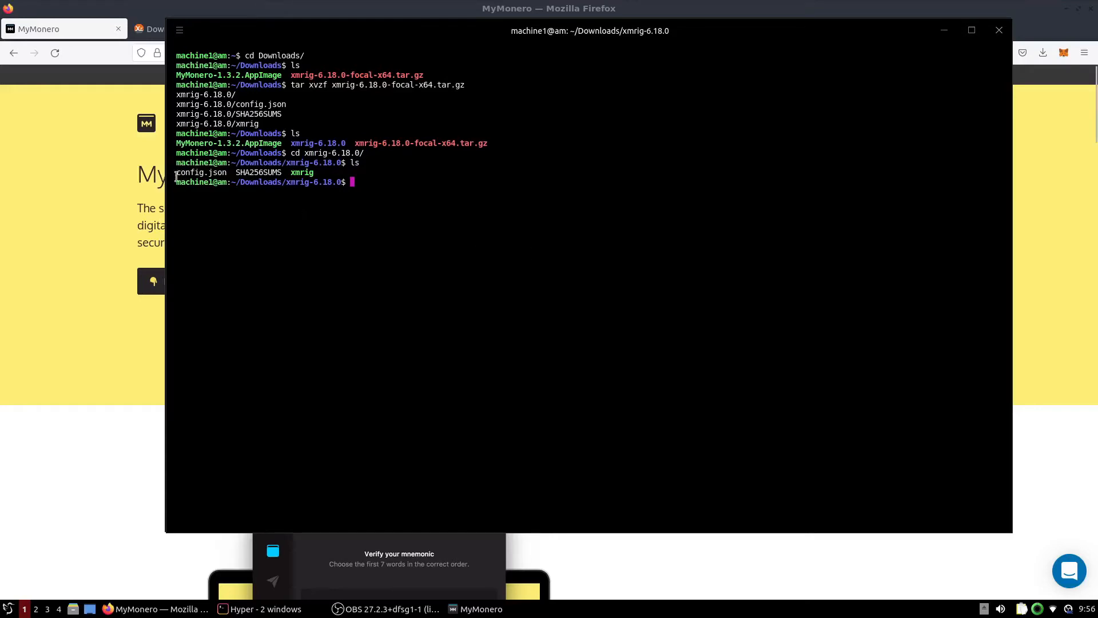
Delete the bundled config.json with rm -f, leaving the xmrig binary and SHA256SUMS.
double_click(200, 172)
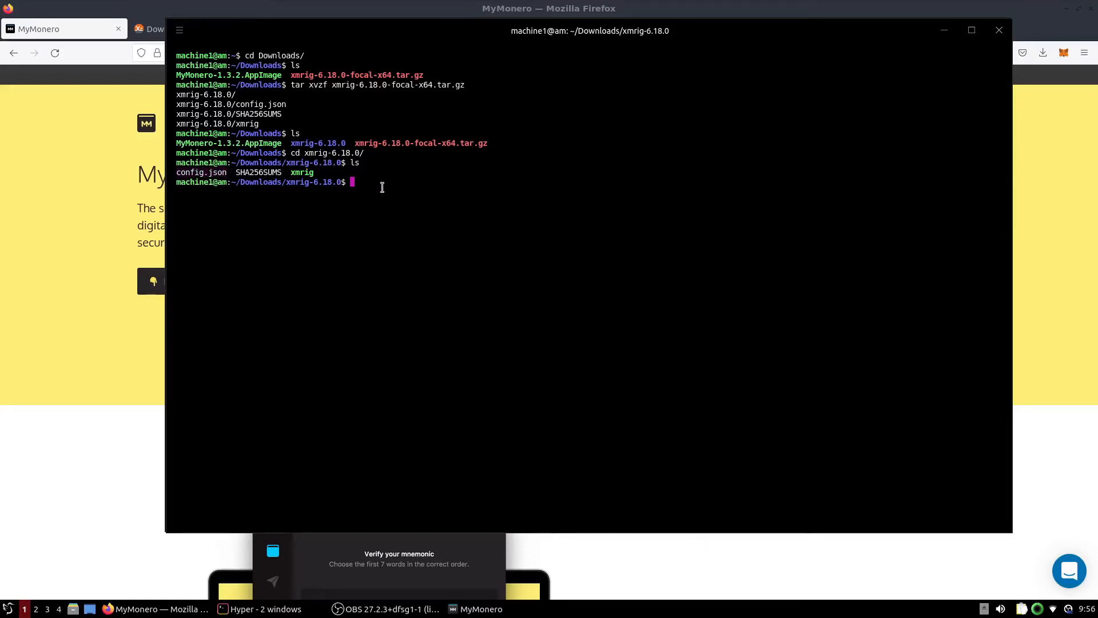
type("rm -f")
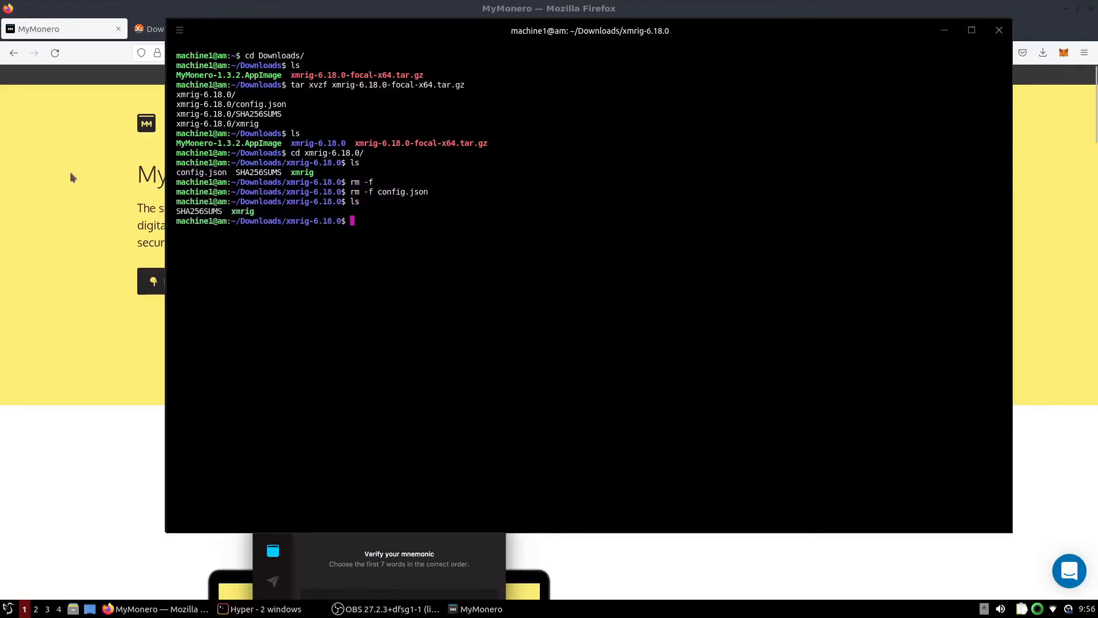
mouse_move(98, 119)
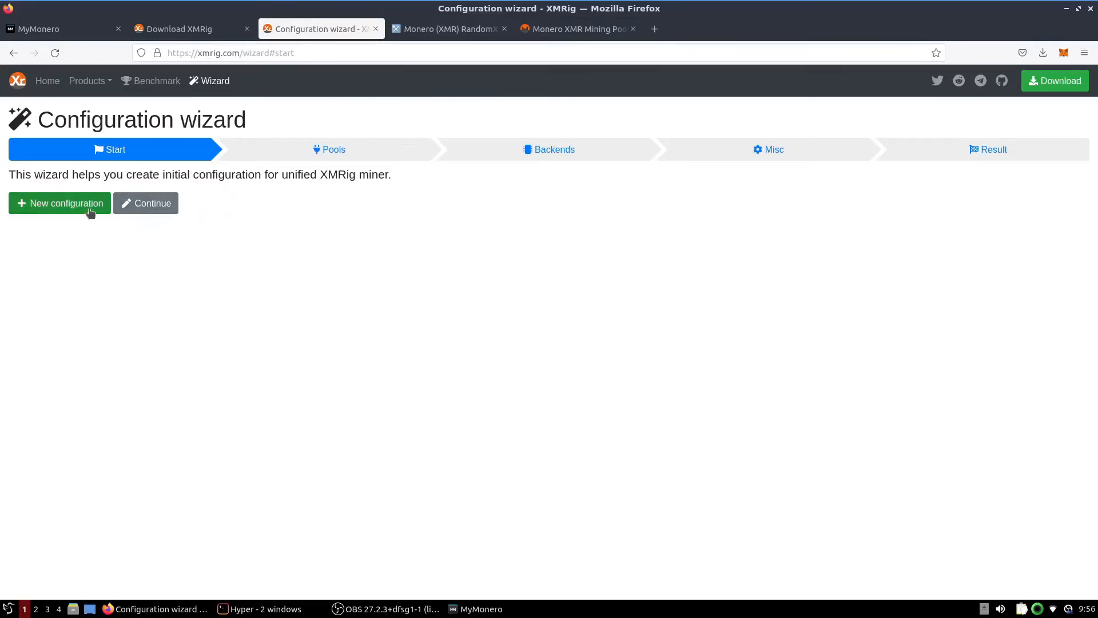
Start a new XMRig configuration and compare xmrpool.eu against the MiningPoolStats Monero rankings.
left_click(59, 203)
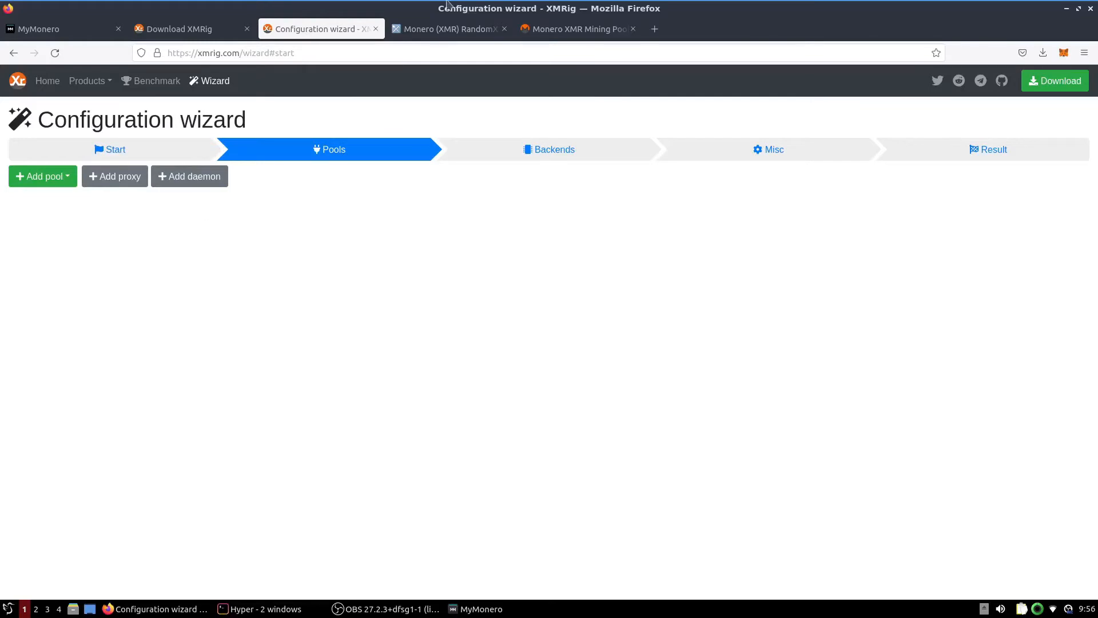
left_click(449, 28)
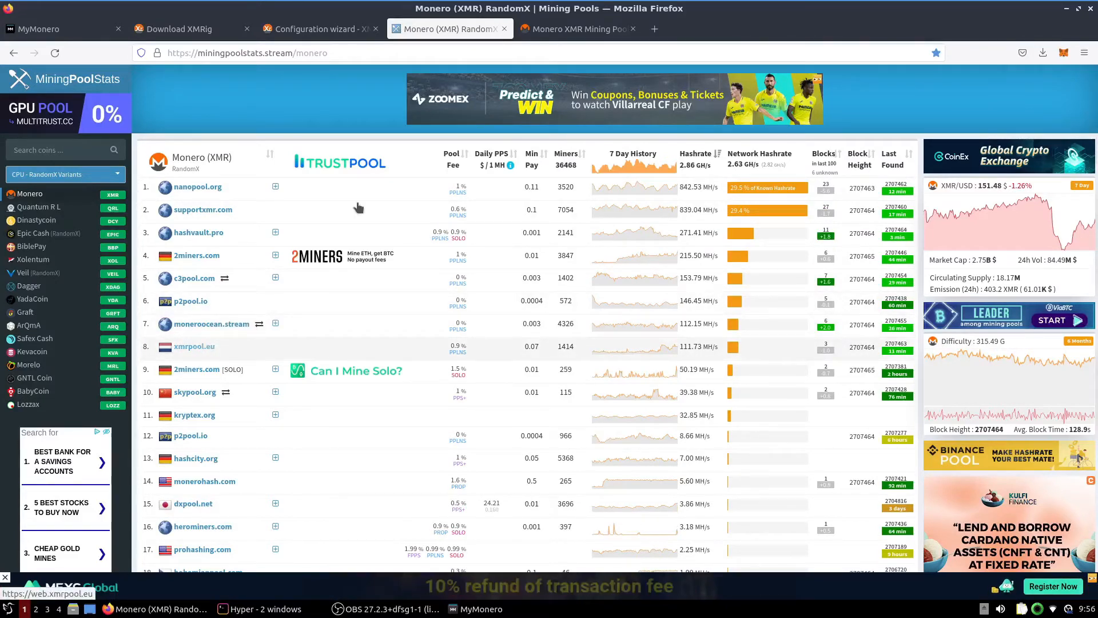
left_click(577, 29)
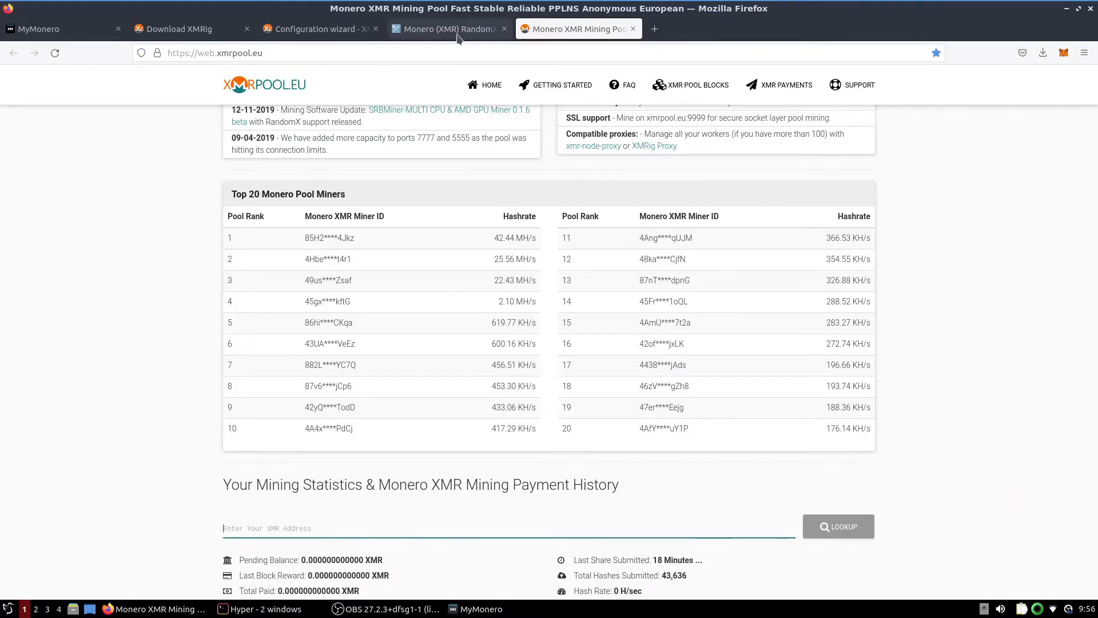
left_click(446, 29)
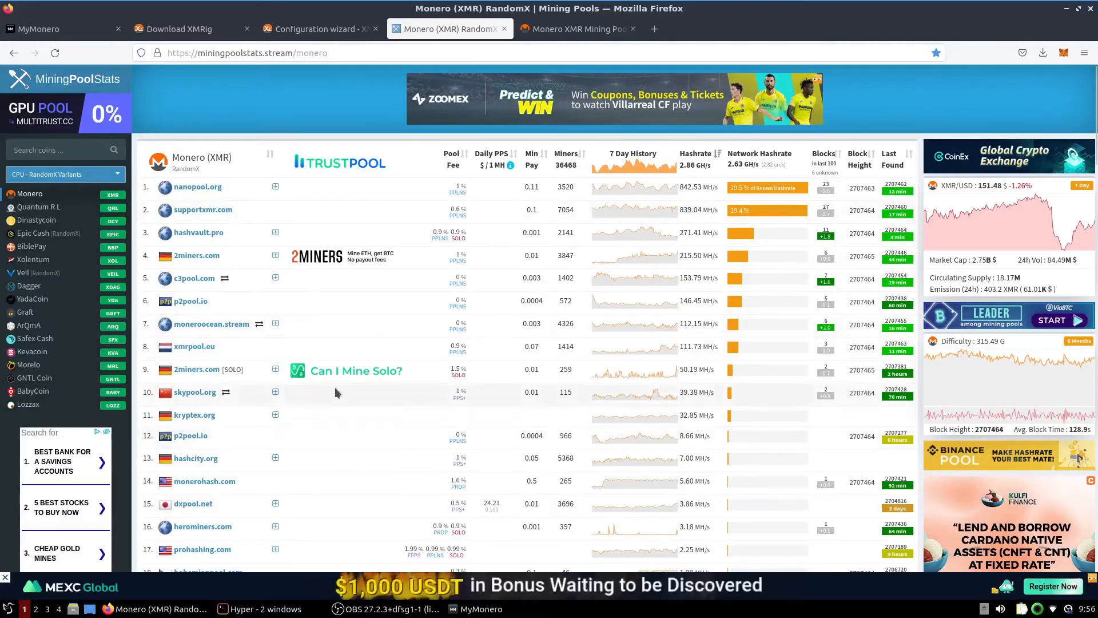
Add xmrpool.eu from the preset pools with the MyMonero wallet address pasted in.
left_click(317, 29)
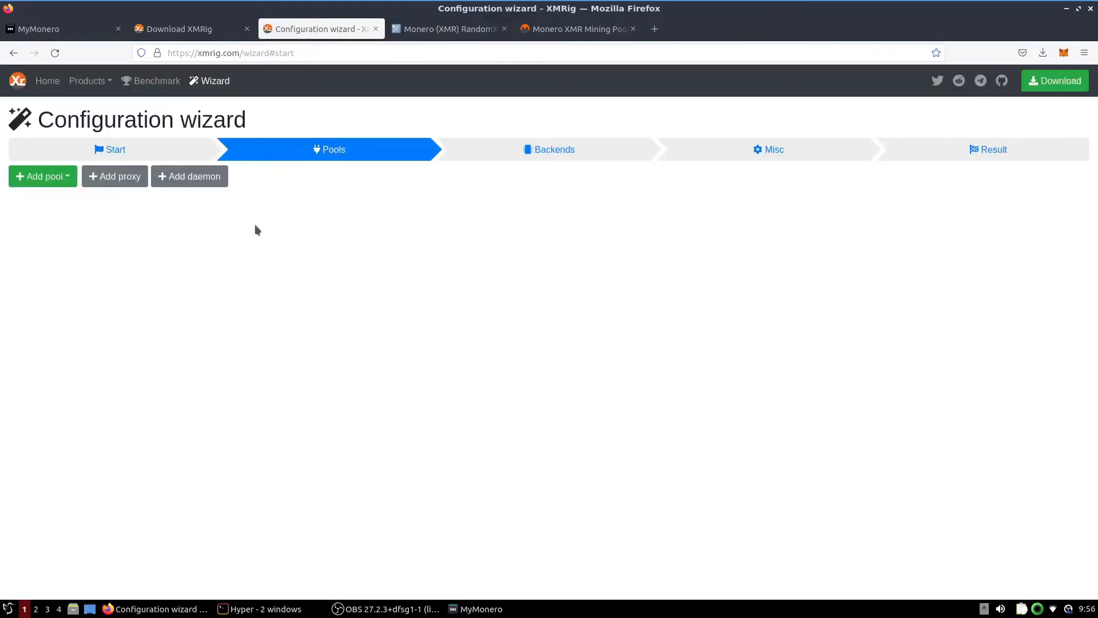
left_click(42, 175)
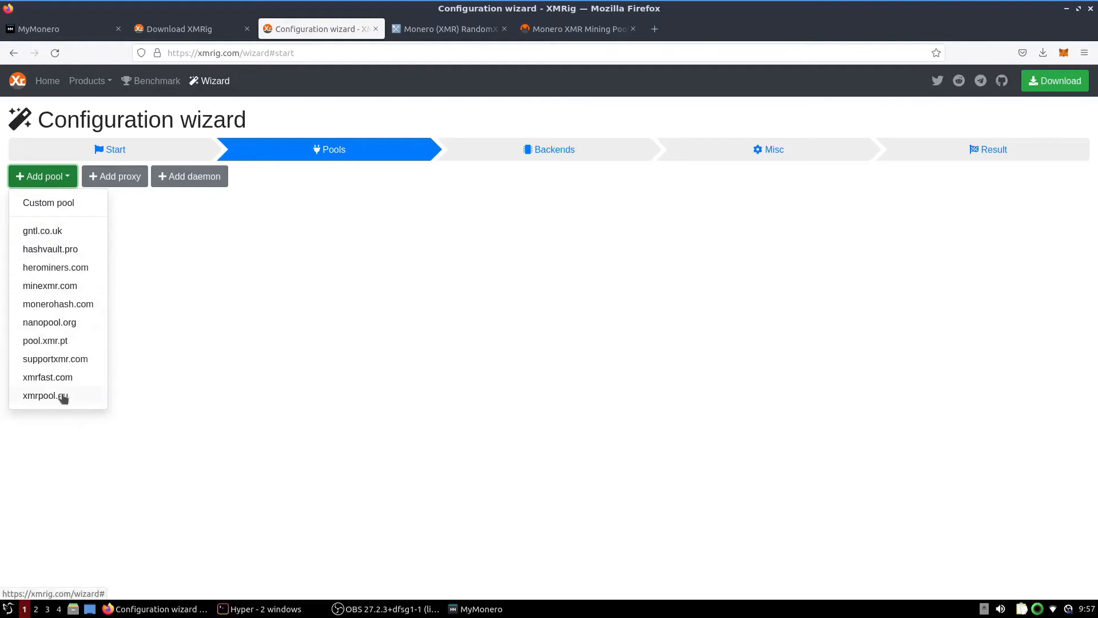
mouse_move(55, 399)
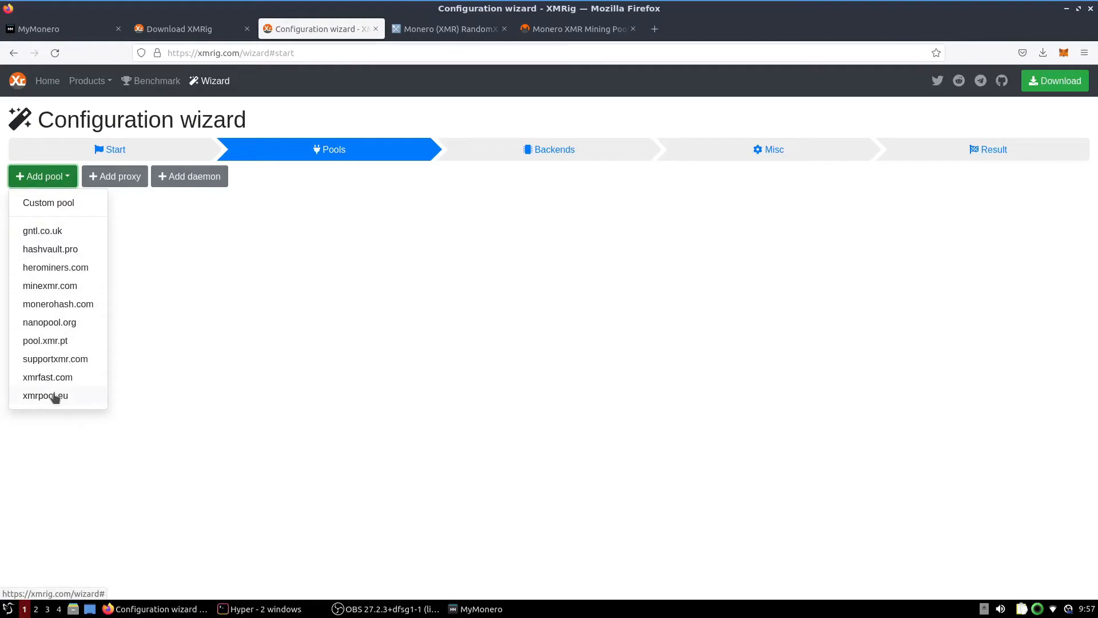
left_click(45, 395)
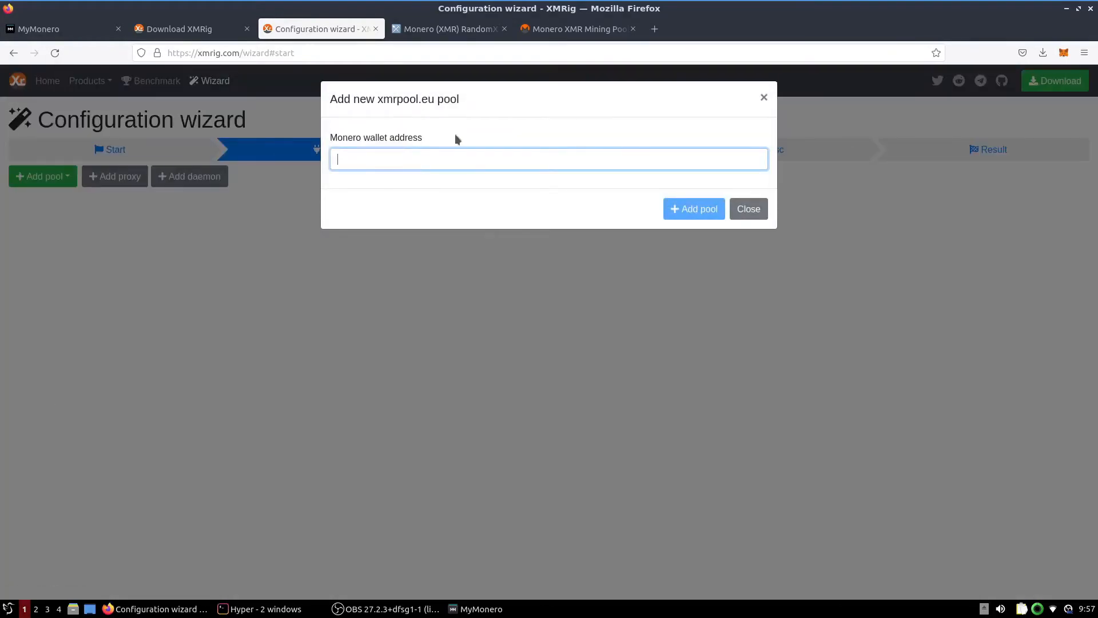
left_click(480, 608)
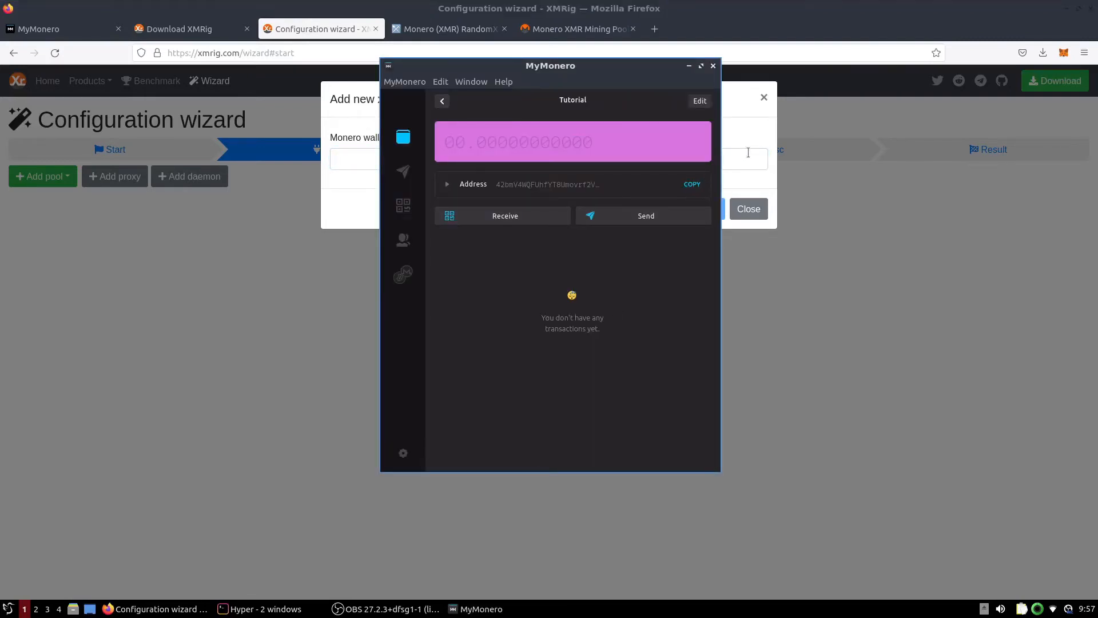
right_click(548, 159)
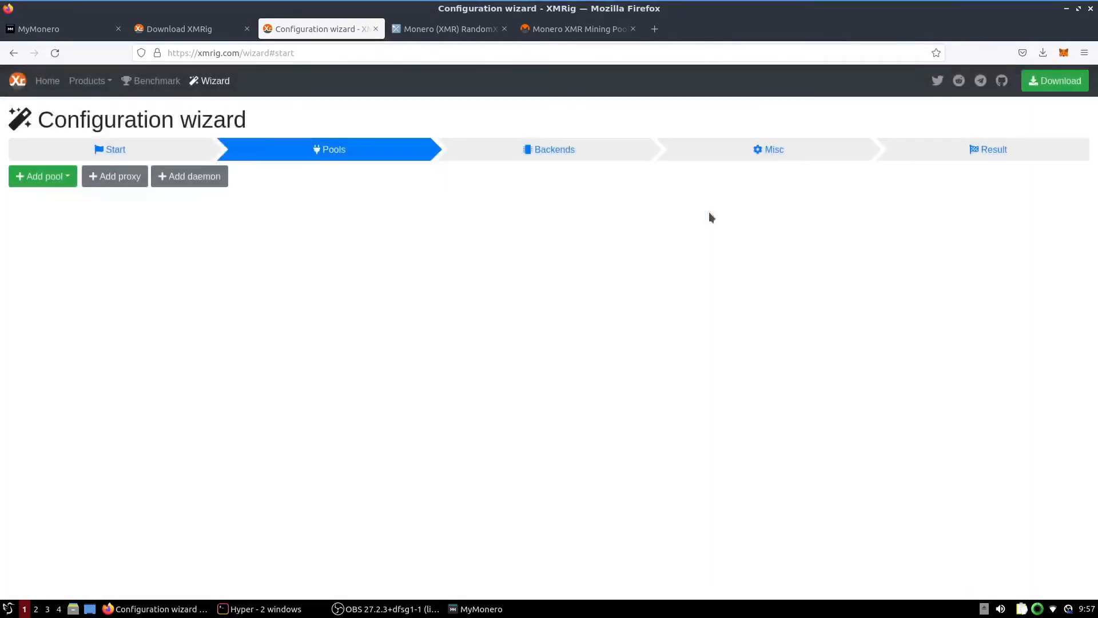
Keep CPU-only backends and 5% donation, then view the generated config for xmrpool.eu.
left_click(549, 149)
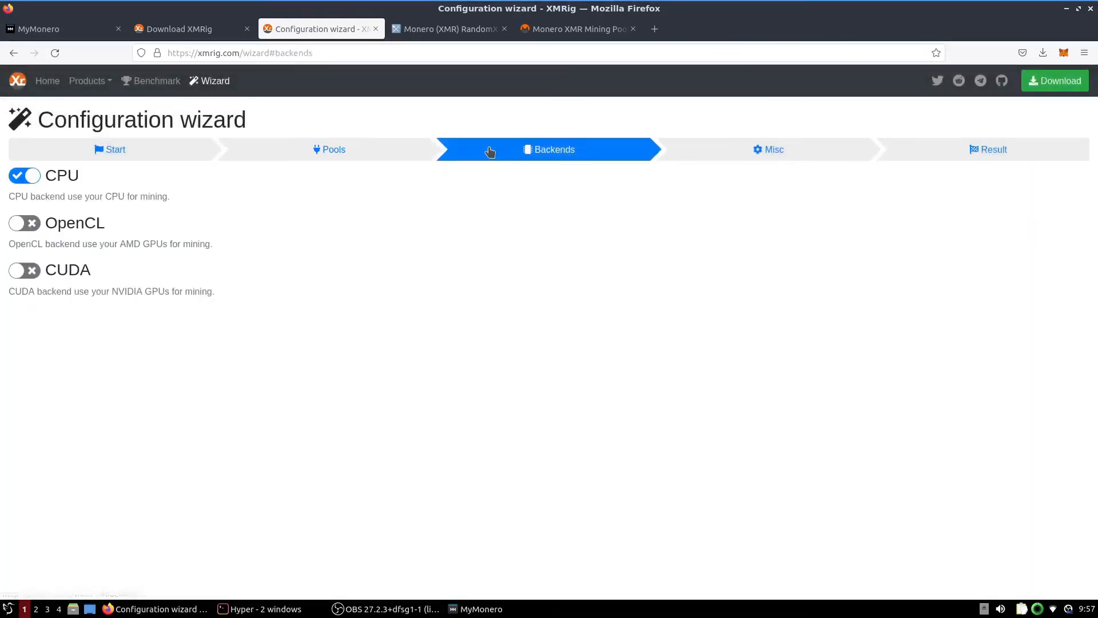
mouse_move(673, 188)
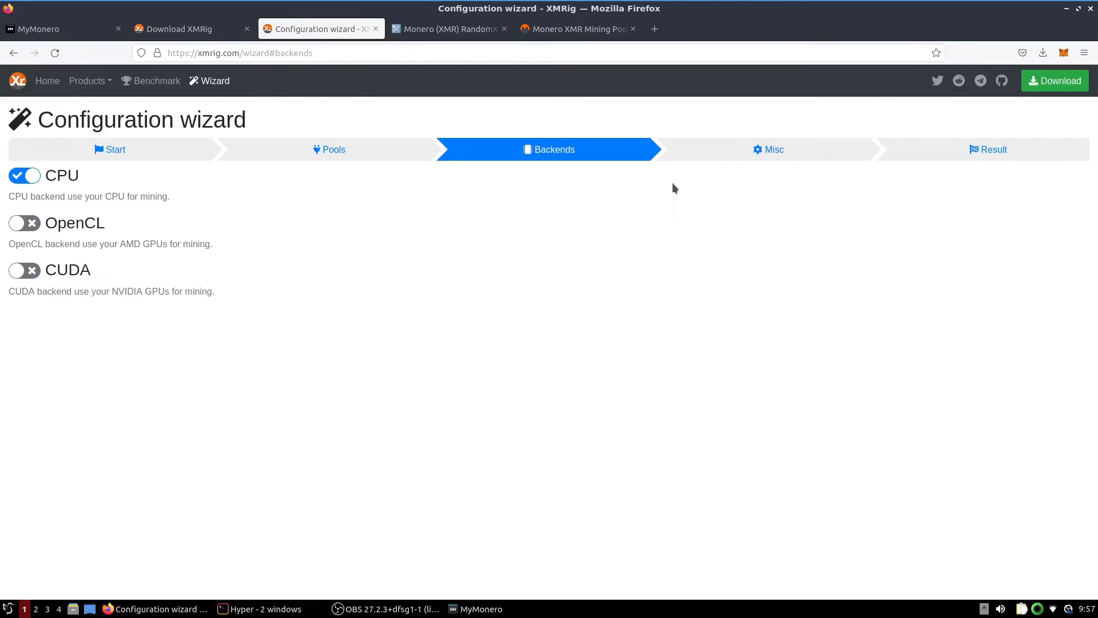
left_click(767, 149)
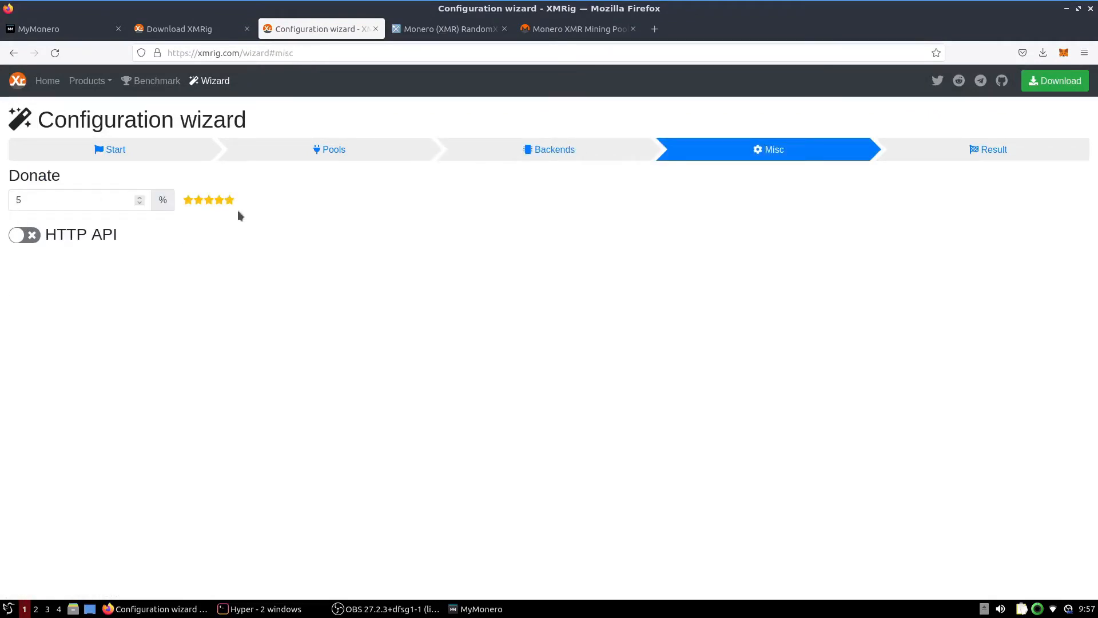
mouse_move(166, 185)
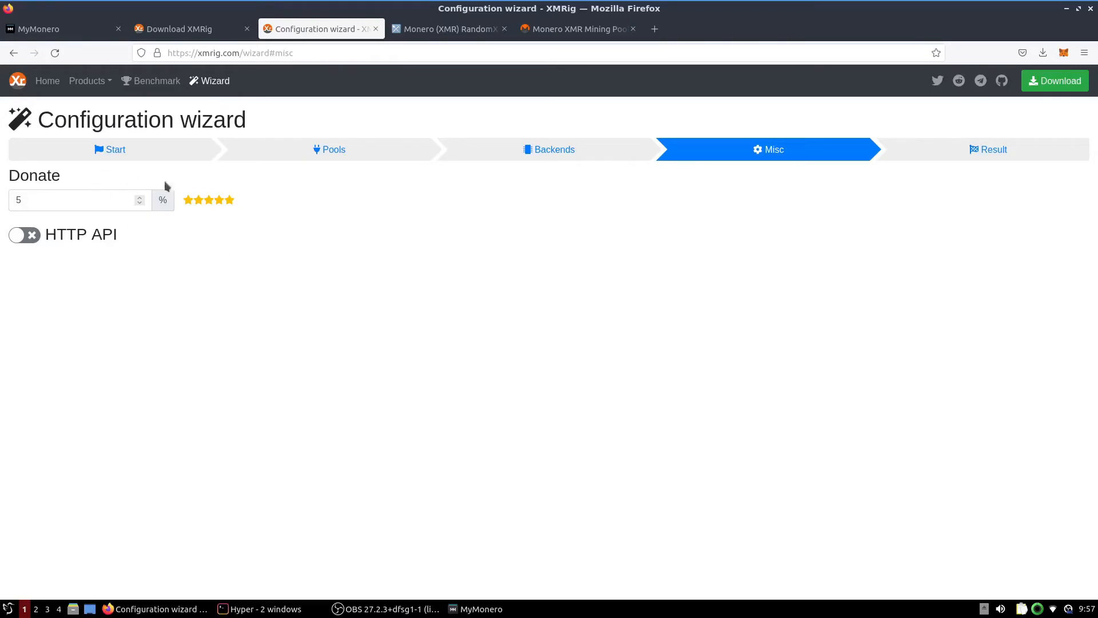
left_click(992, 149)
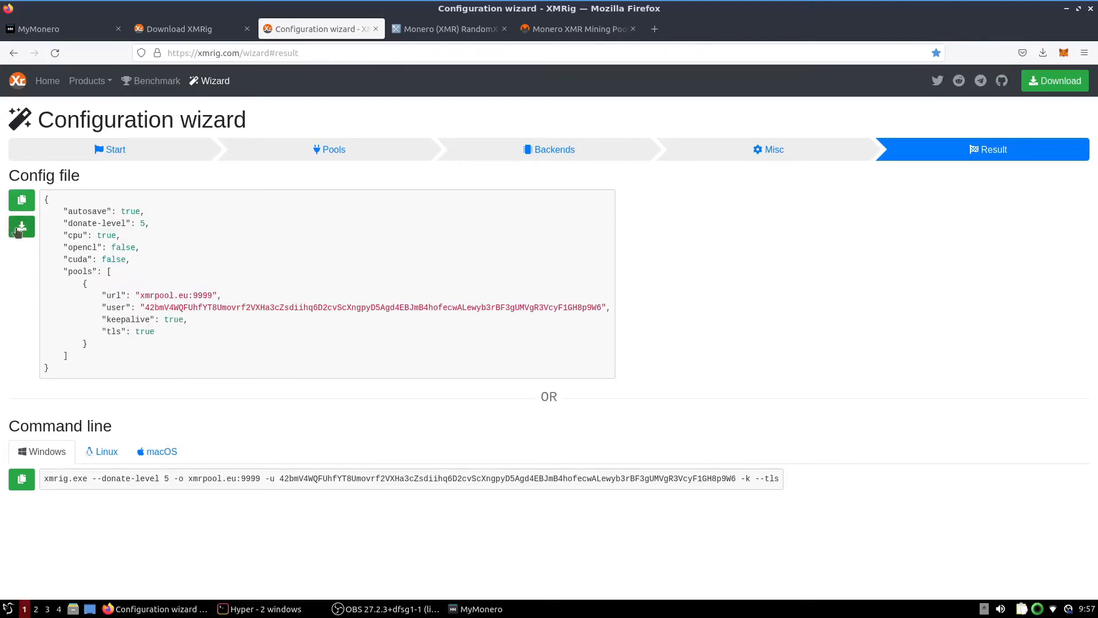
Confirm config.json finished downloading in Firefox and return to Hyper in xmrig-6.18.0.
left_click(21, 227)
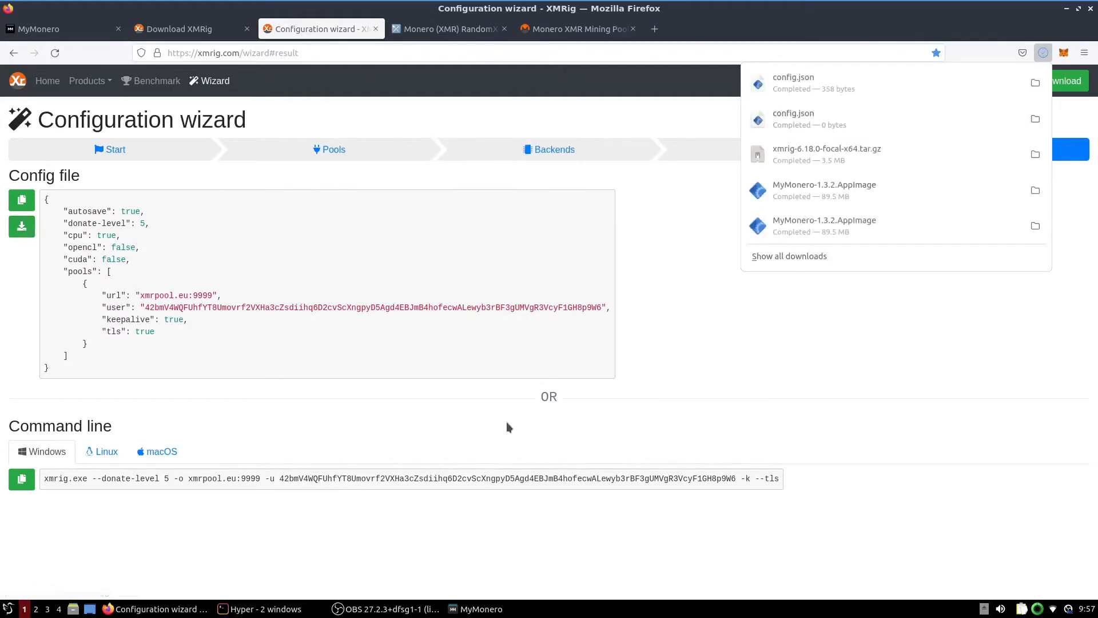
left_click(1043, 52)
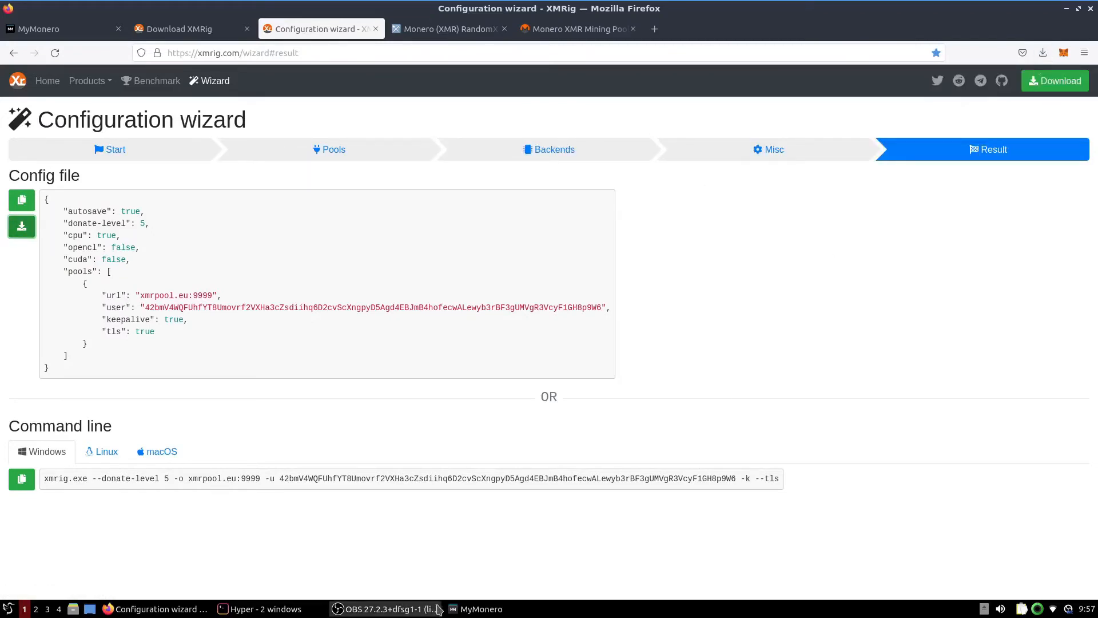
left_click(253, 608)
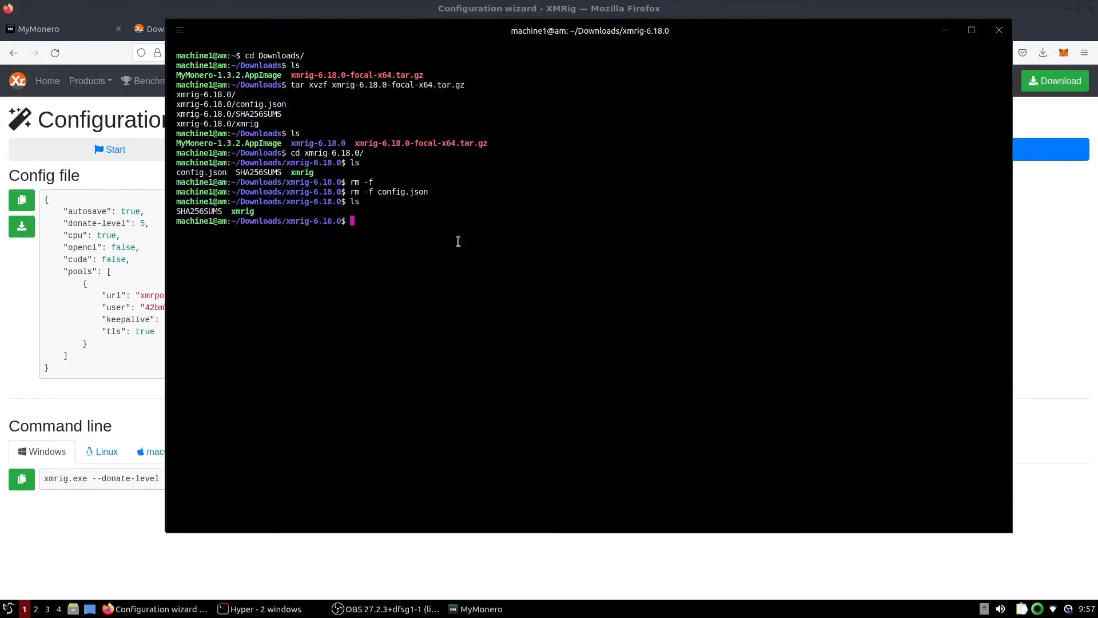
Move config.json from Downloads into xmrig-6.18.0 beside the xmrig binary.
type("cd ../")
type("ls")
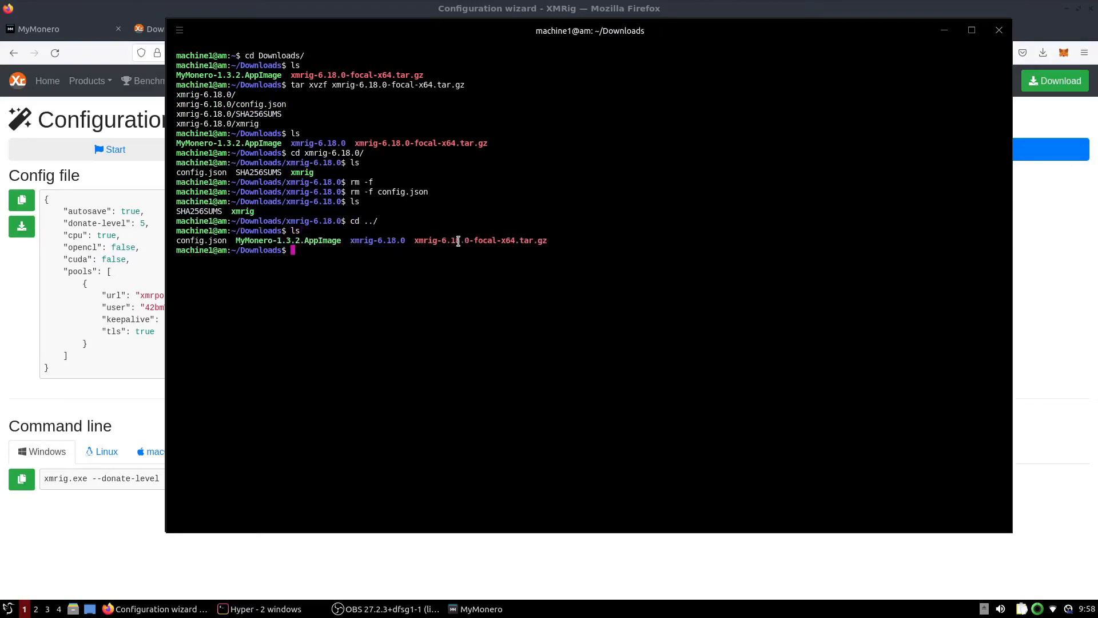
type("mv")
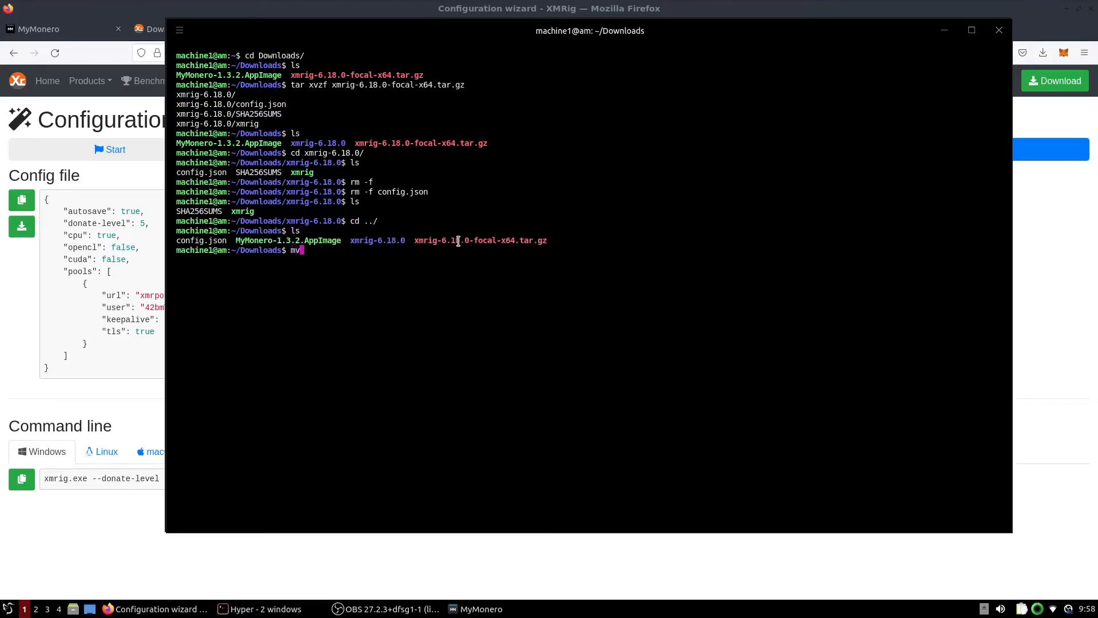
type("config.json xmrig-6.18.0")
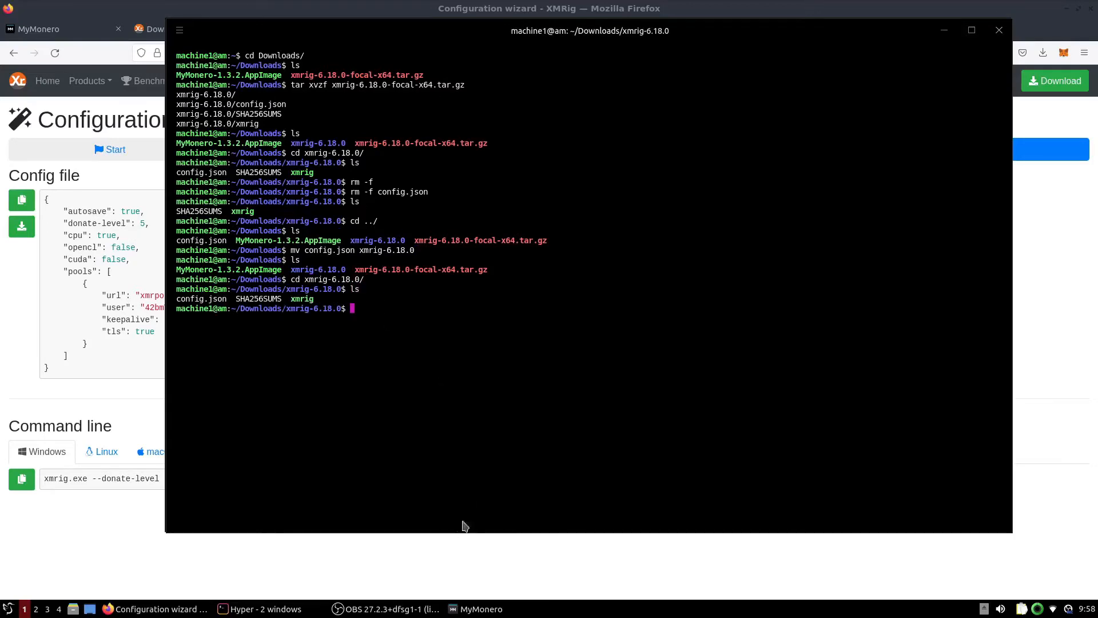
mouse_move(458, 400)
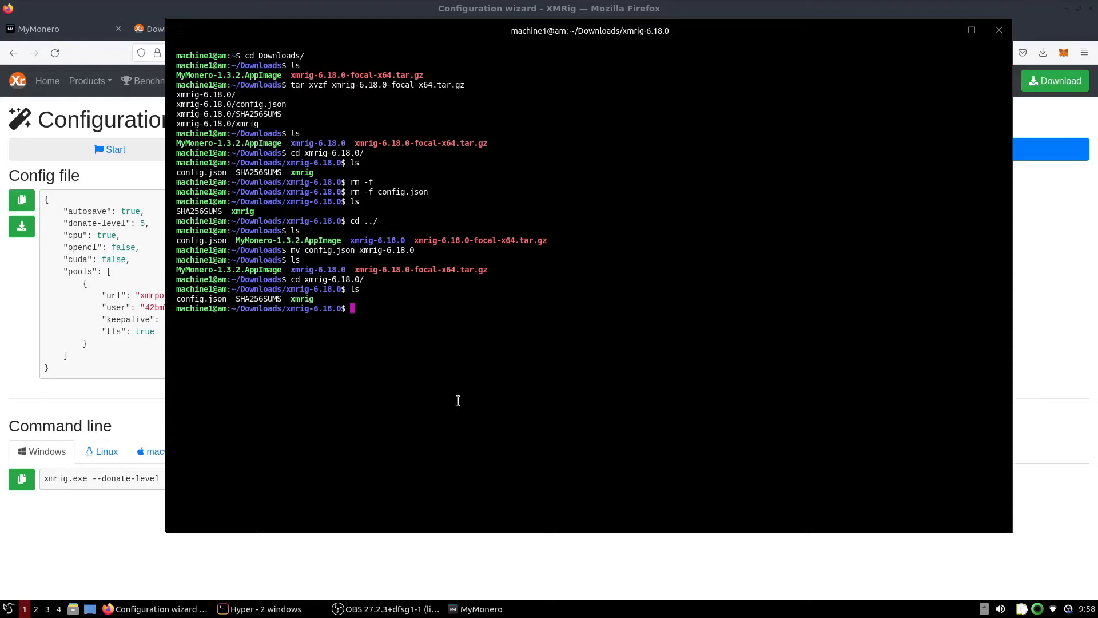
mouse_move(400, 415)
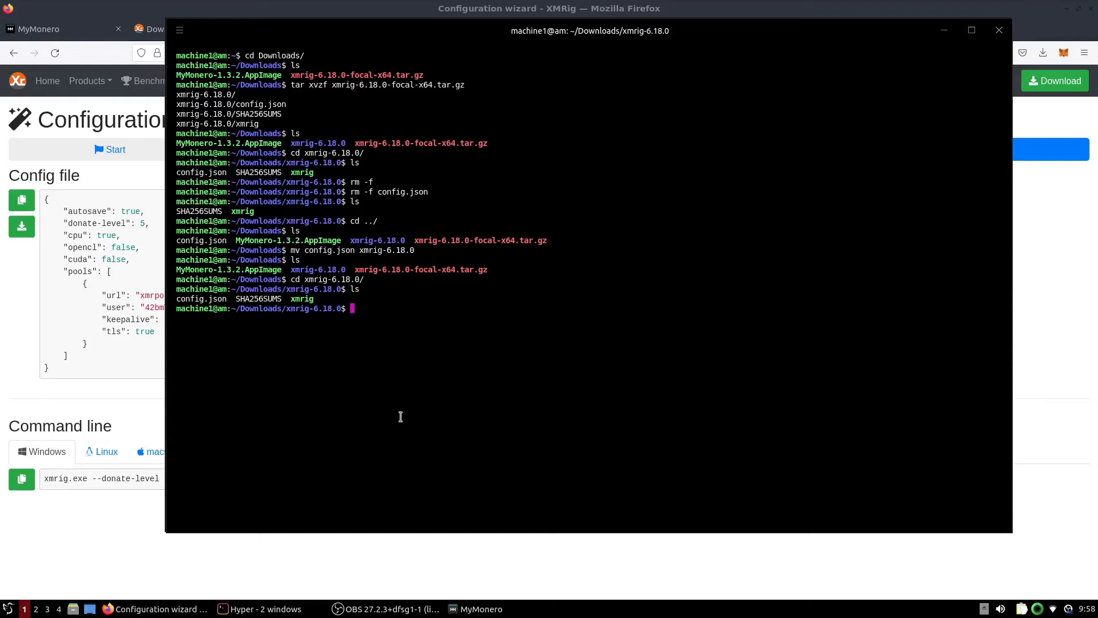
Run sudo ./xmrig so it connects to xmrpool.eu and begins RandomX mining.
type("sudo ./xmrig")
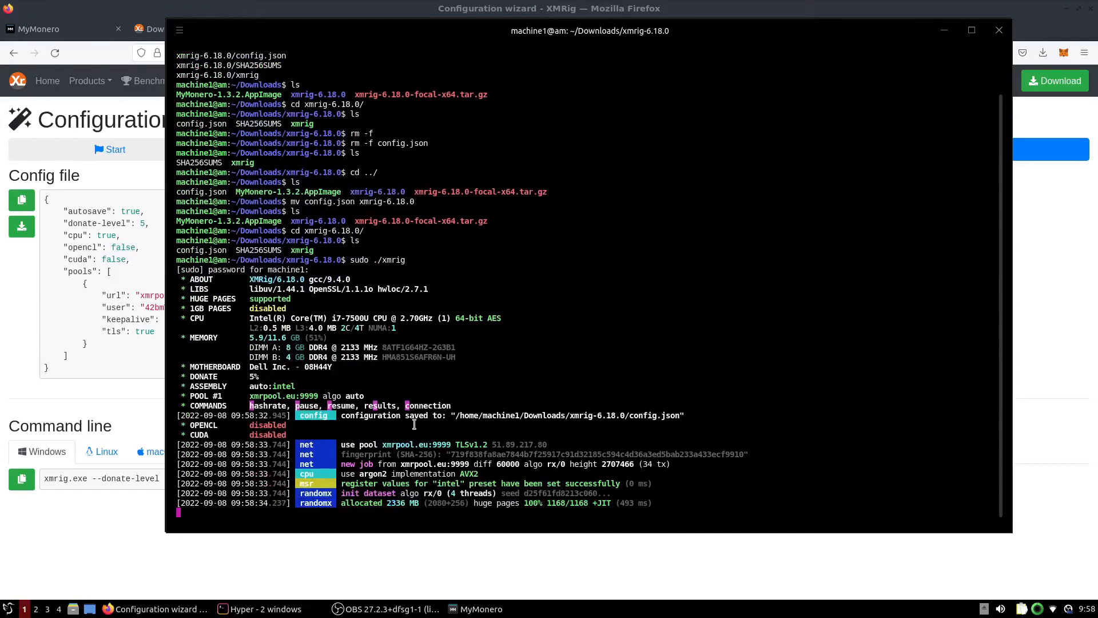
mouse_move(559, 360)
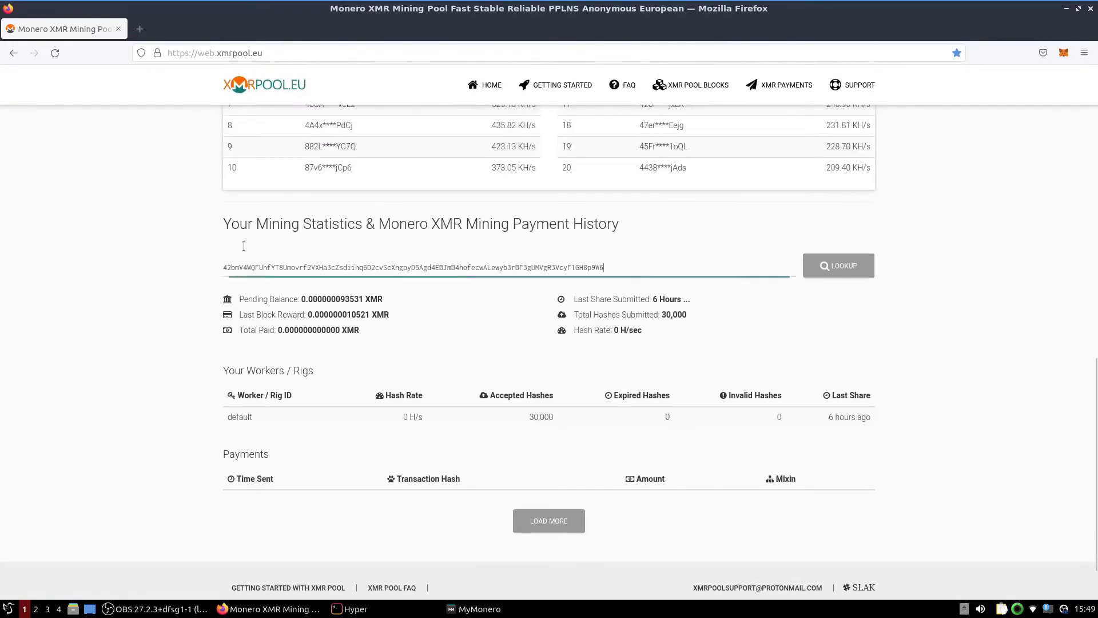
Look up the MyMonero wallet address 42bmV4...Vc on the xmrpool.eu stats page.
left_click(508, 267)
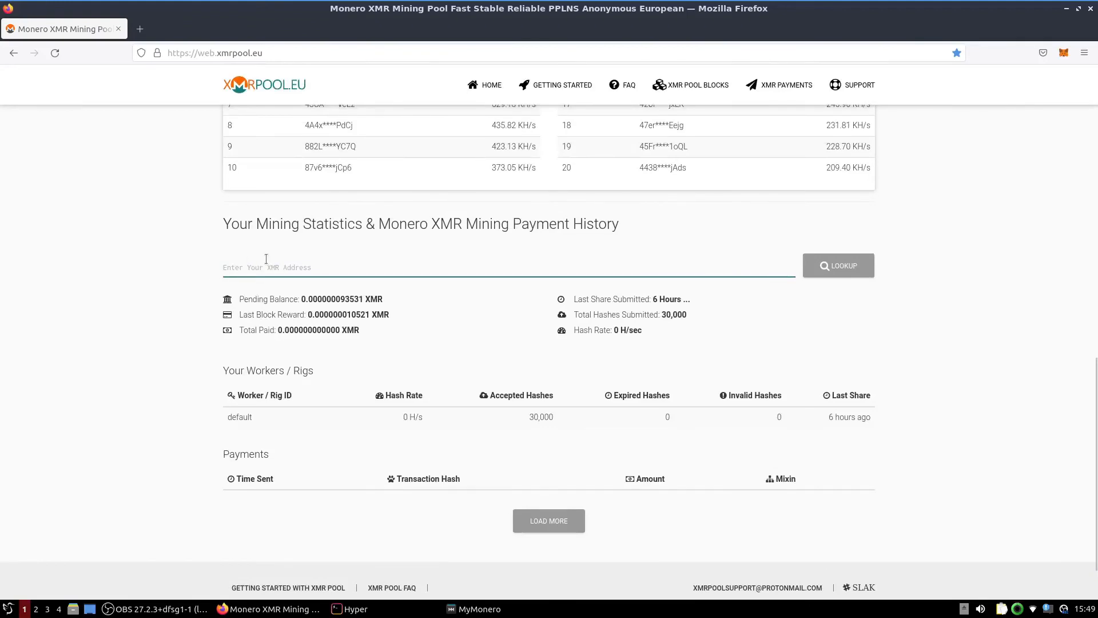
type("42bmV4WQFUhfYT8Umovrf2VXHa3cZsdiihq6D2cvScXngpyD5Agd4EBJmB4hofecwALewyb3rBF3gUMVgR3VcyF1GH8p9W6")
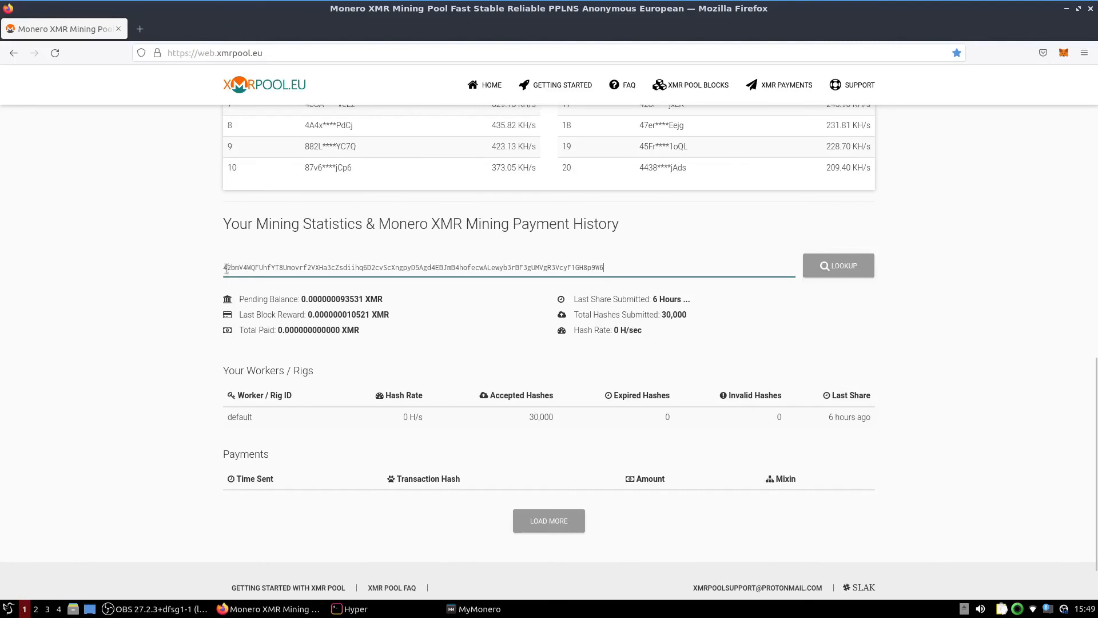
mouse_move(622, 311)
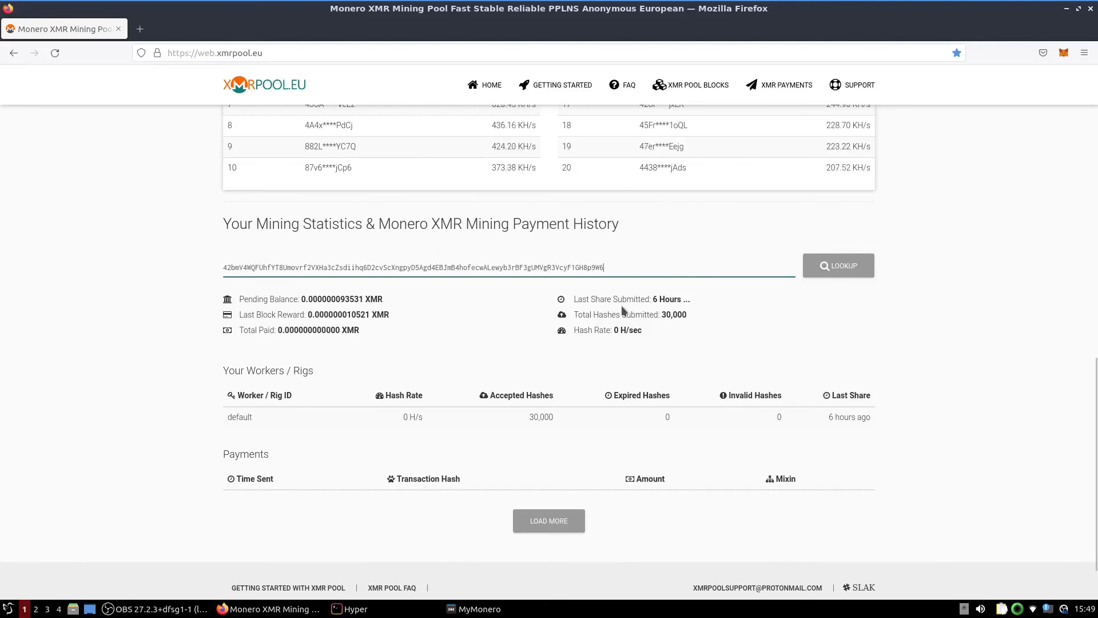
scroll("up", 3)
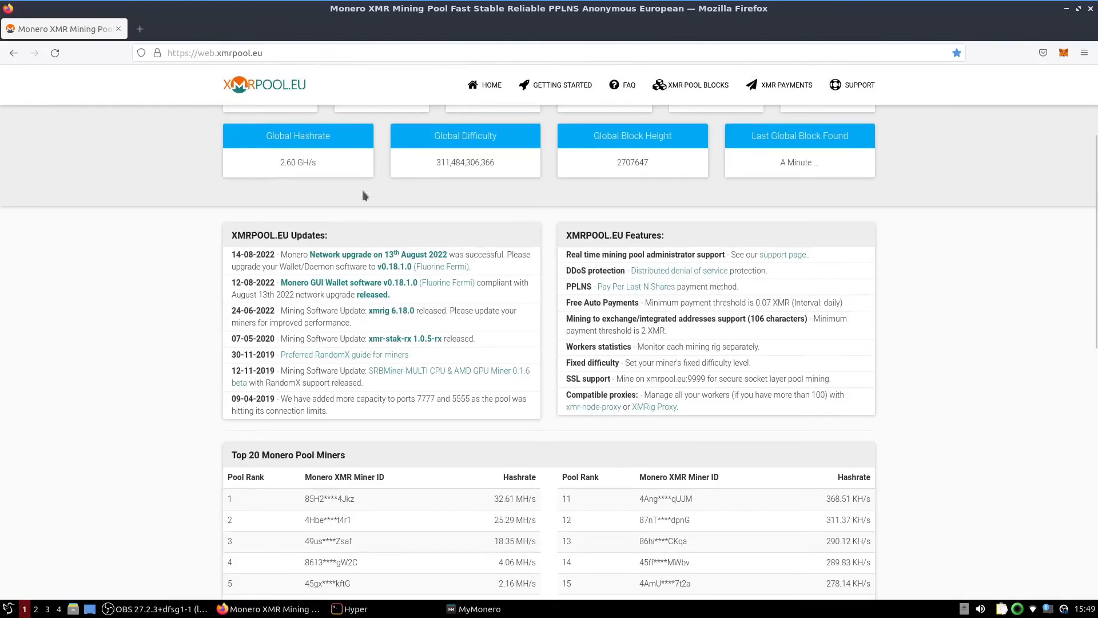
scroll("down", 3)
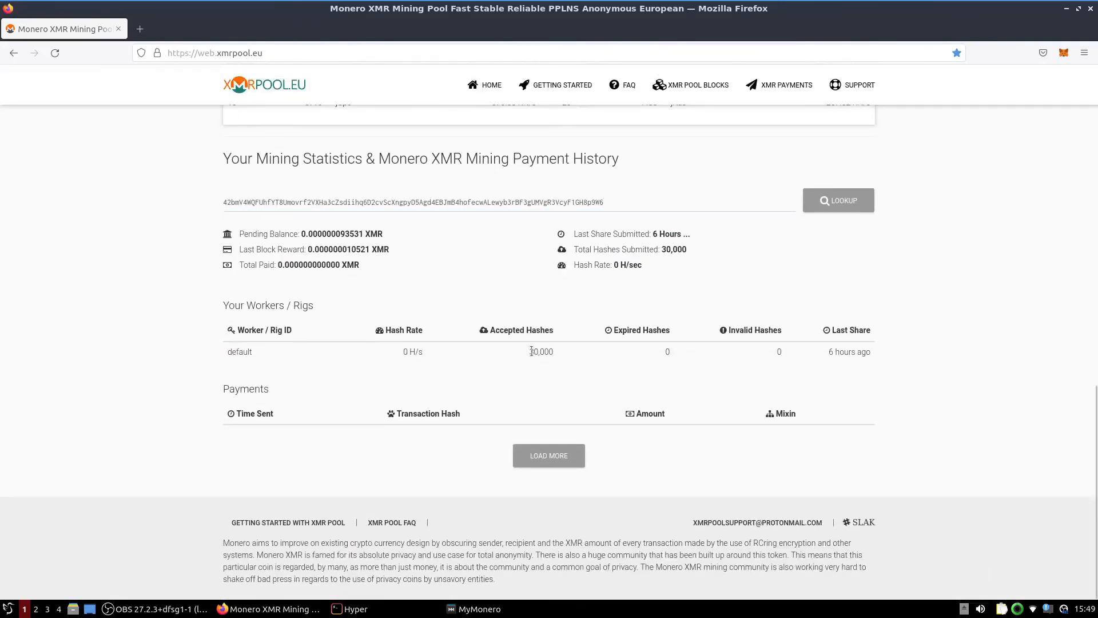
Highlight the default worker's 30,000 accepted hashes and last share time, then return to Hyper.
double_click(541, 351)
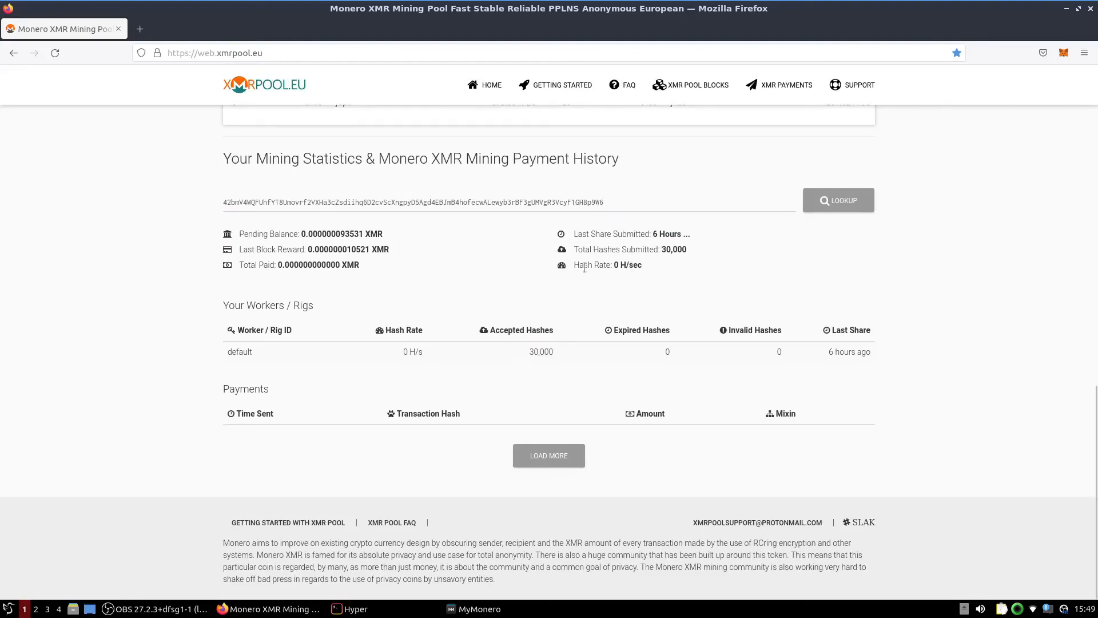
mouse_move(523, 355)
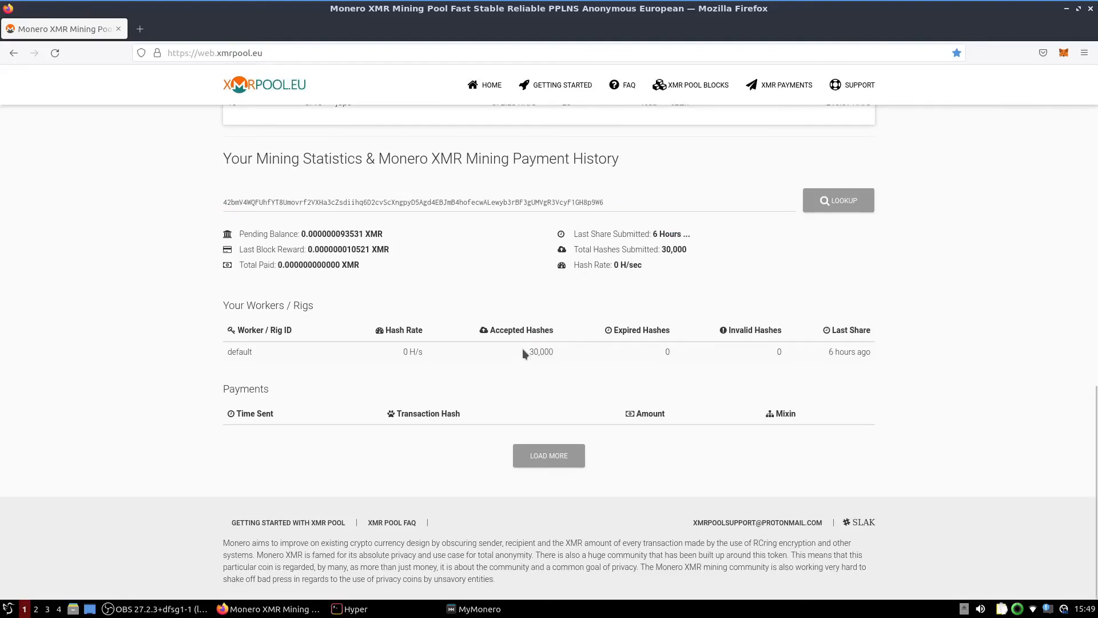
double_click(540, 350)
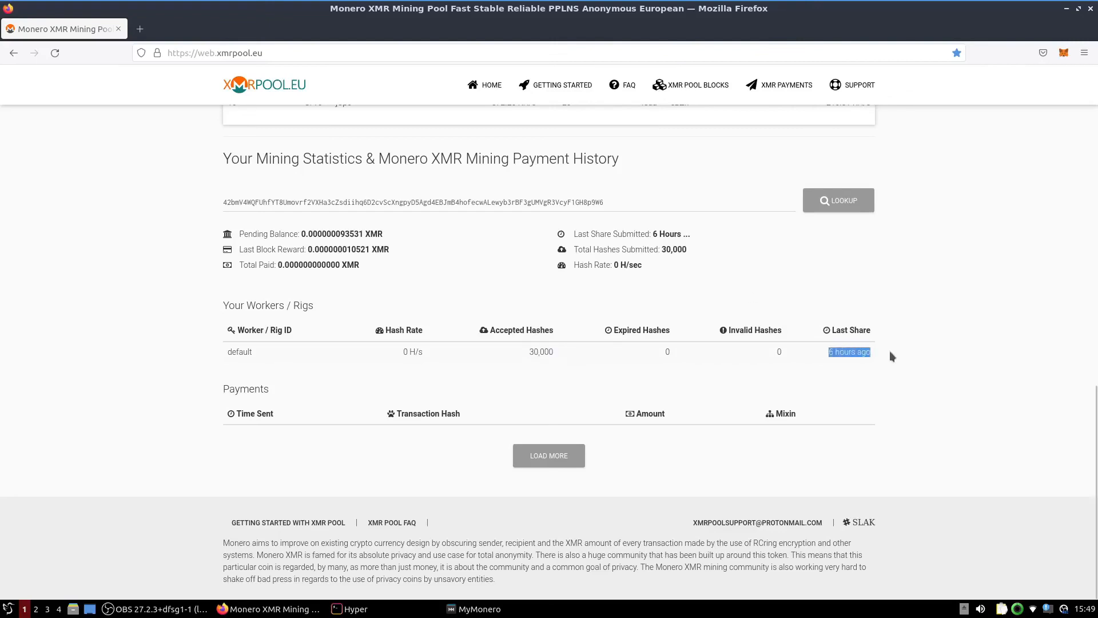
mouse_move(612, 222)
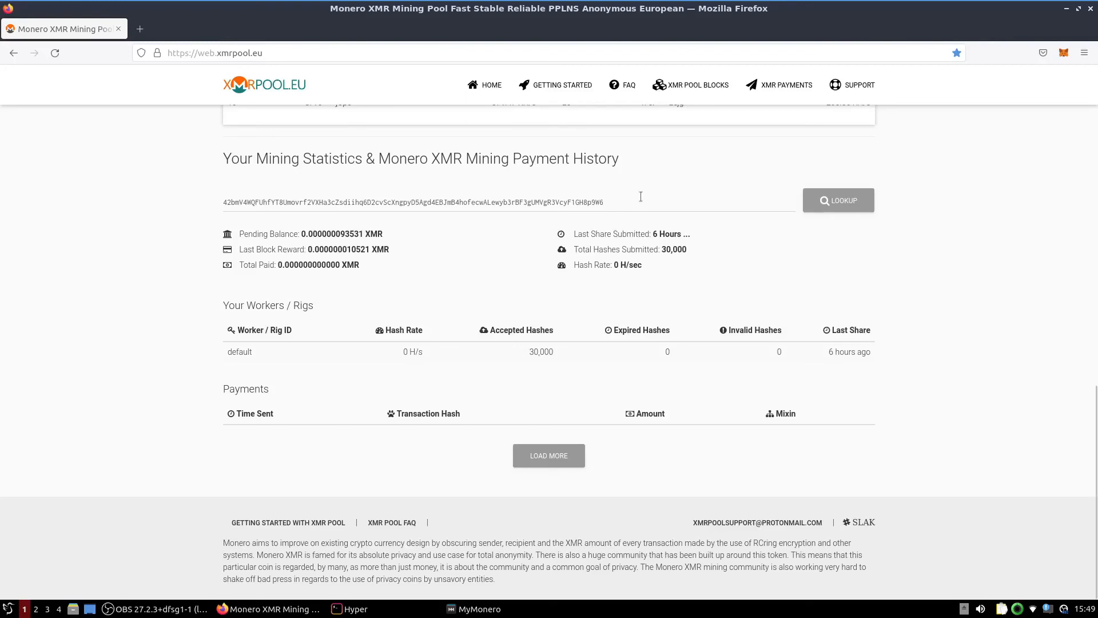
mouse_move(551, 306)
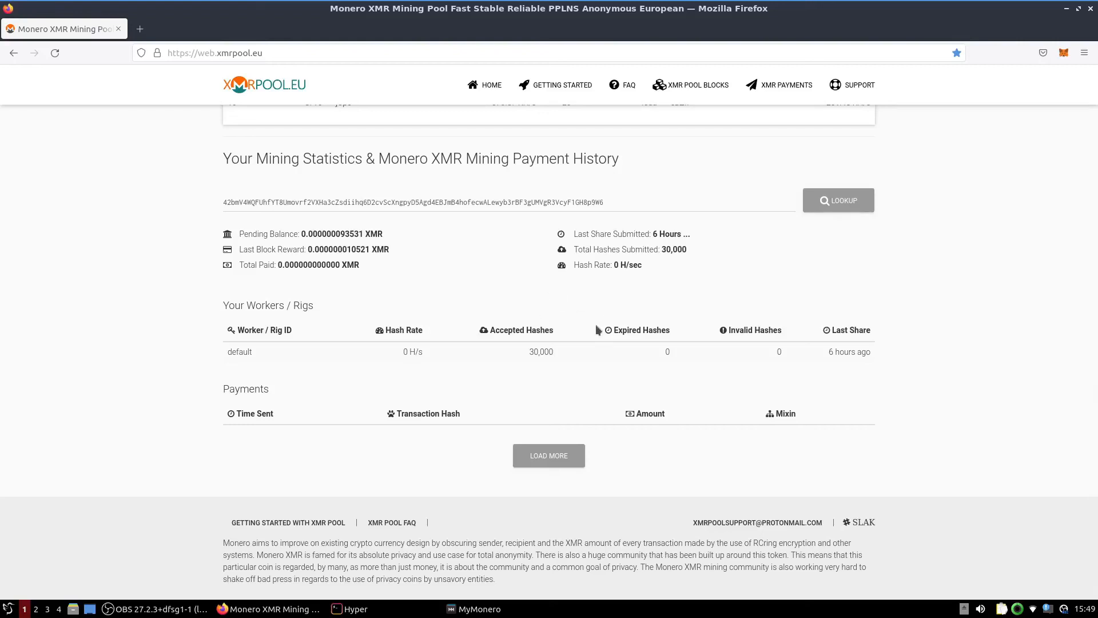
left_click(355, 608)
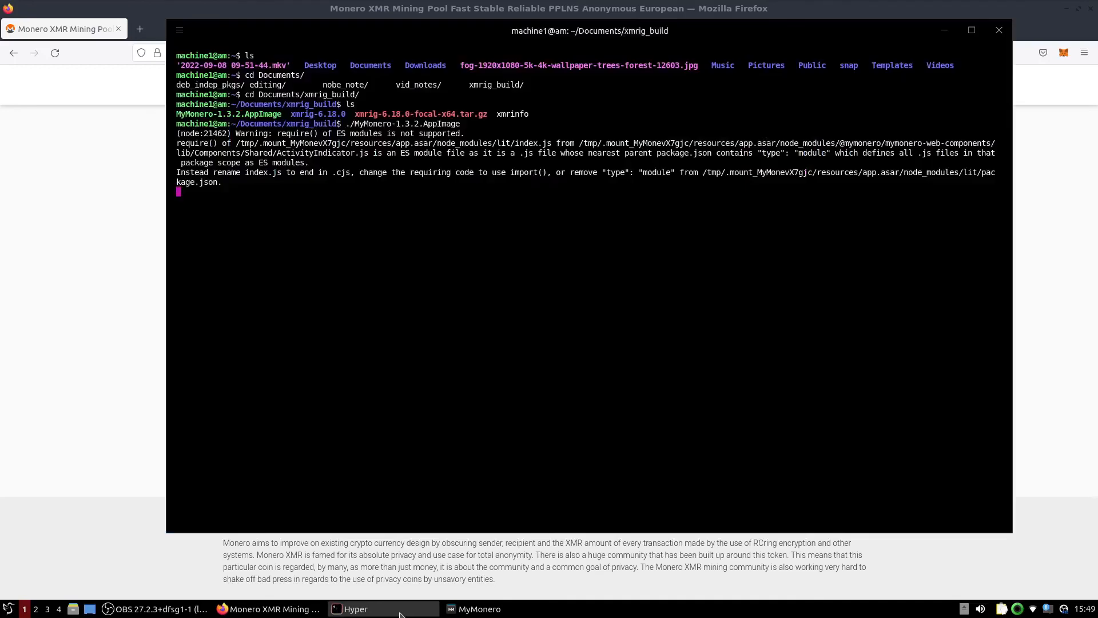
Show the Tutorial wallet's address and zero balance in MyMonero, then return to Hyper.
left_click(479, 608)
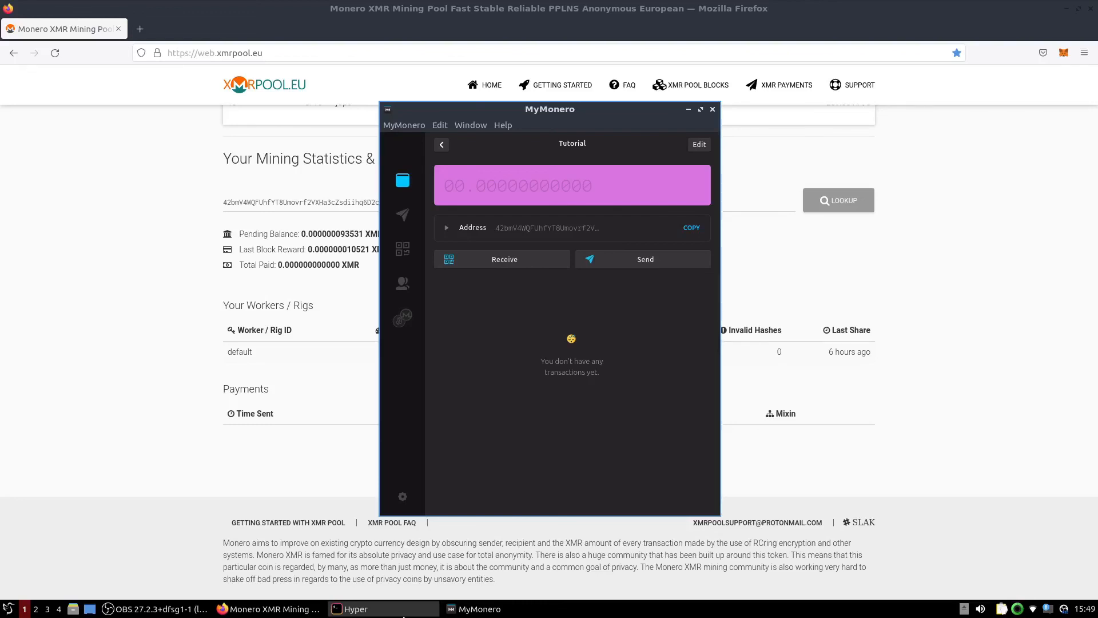
left_click(356, 608)
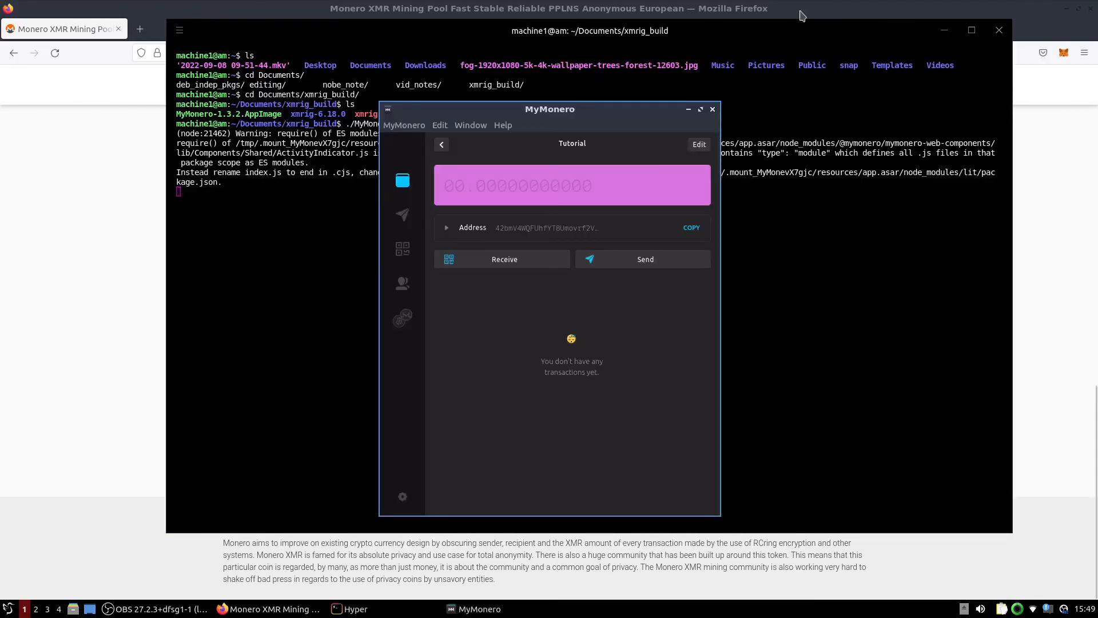